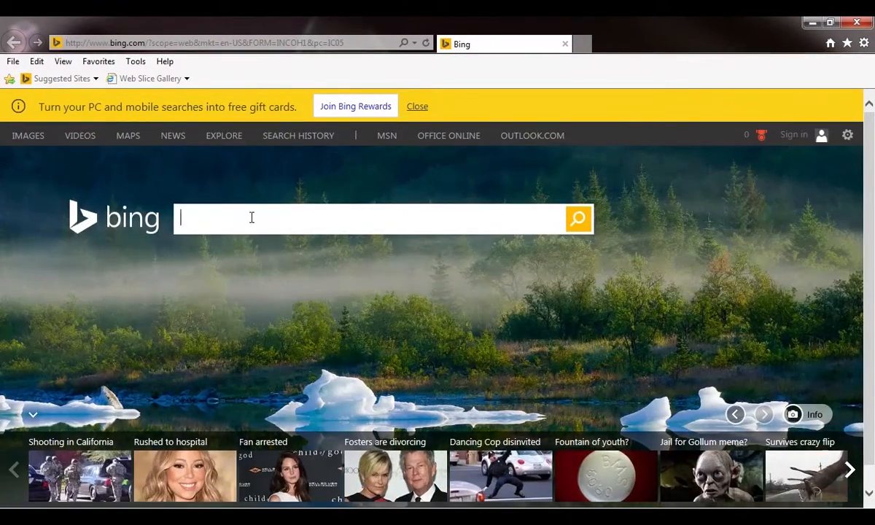
# Step: Search Bing for 'Windows Server 2012' and choose the 'windows server 2012 r2 download' suggestion
pyautogui.click(251, 218)
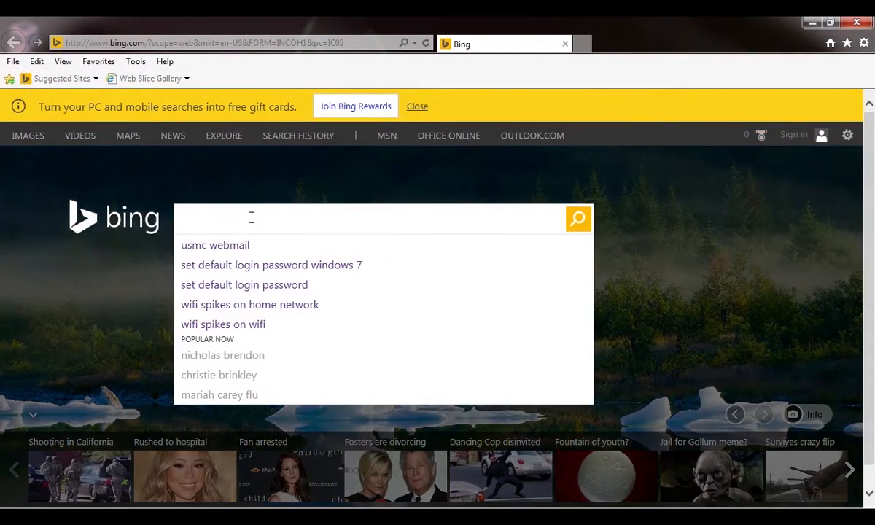
pyautogui.write('i')
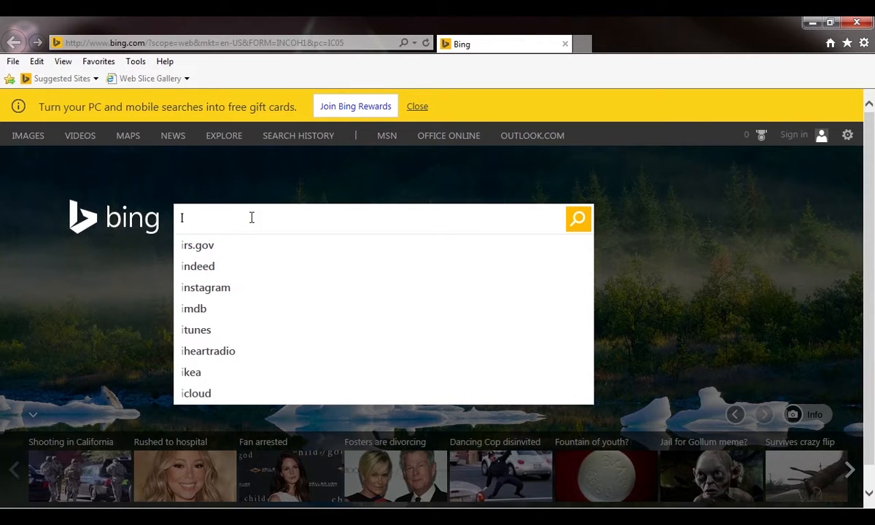
pyautogui.write('Windows Server 2012')
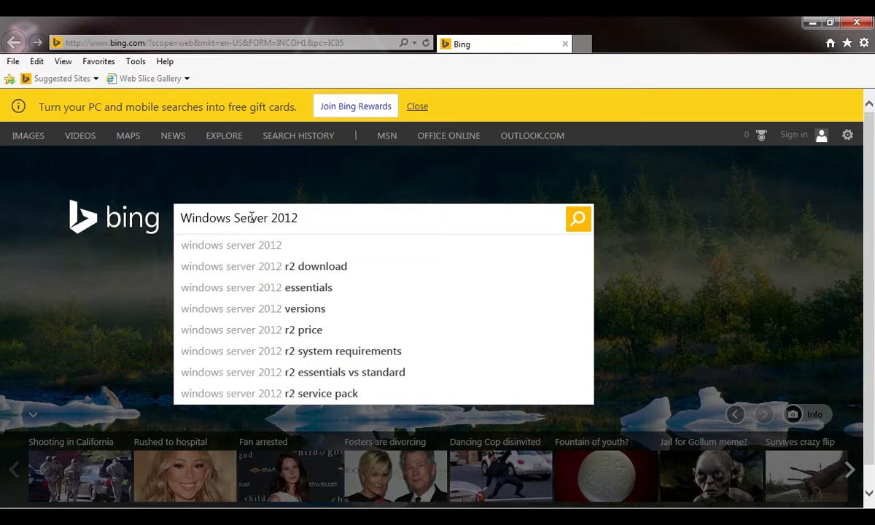
pyautogui.click(263, 265)
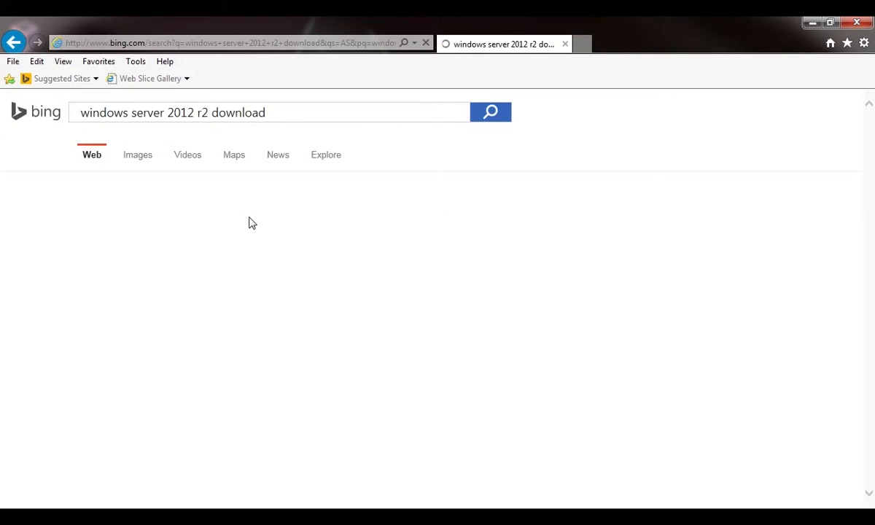
pyautogui.click(490, 110)
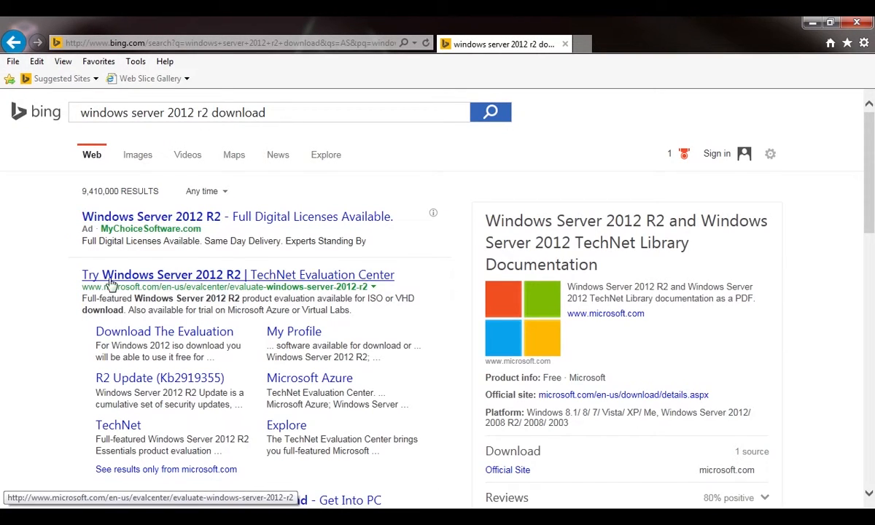
pyautogui.moveTo(226, 280)
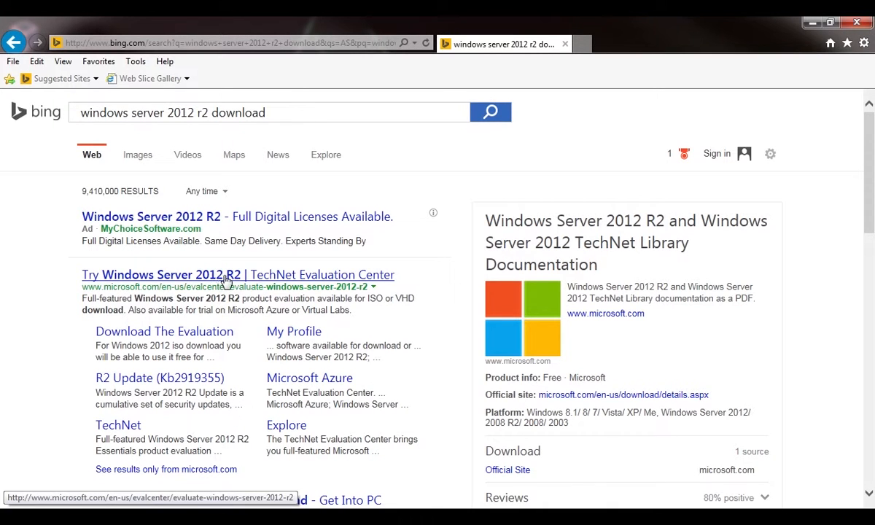
# Step: Open the 'Try Windows Server 2012 R2 | TechNet Evaluation Center' result and sign in under Download
pyautogui.click(226, 274)
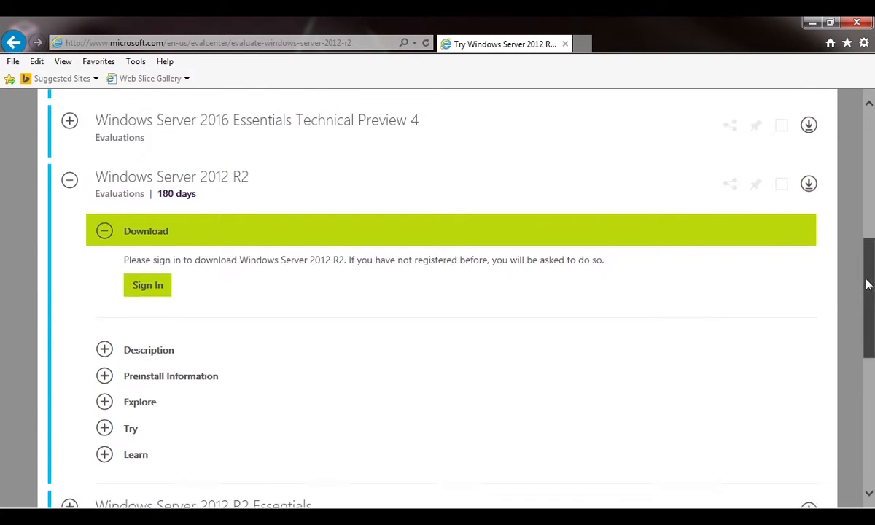
pyautogui.moveTo(344, 219)
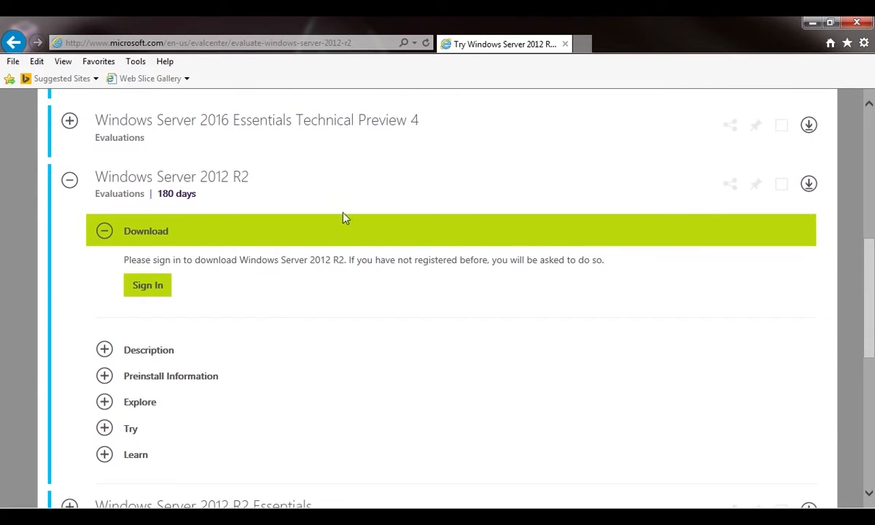
pyautogui.moveTo(113, 197)
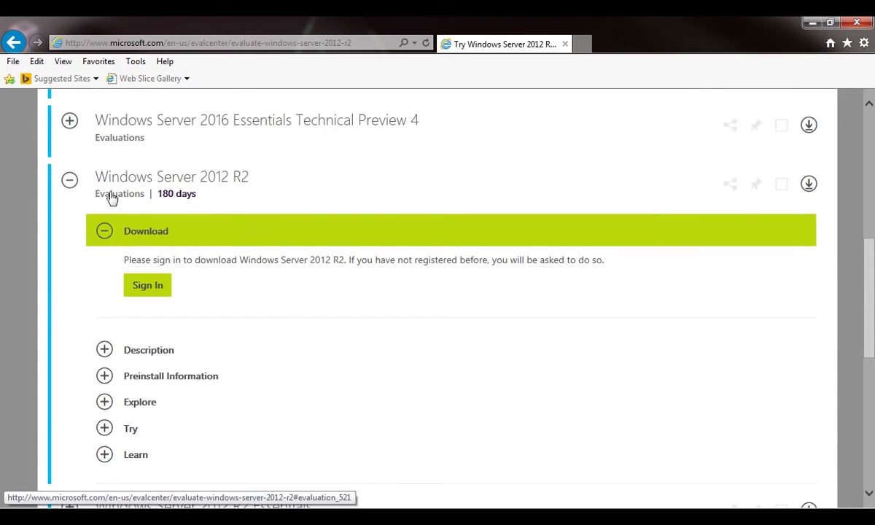
pyautogui.moveTo(204, 204)
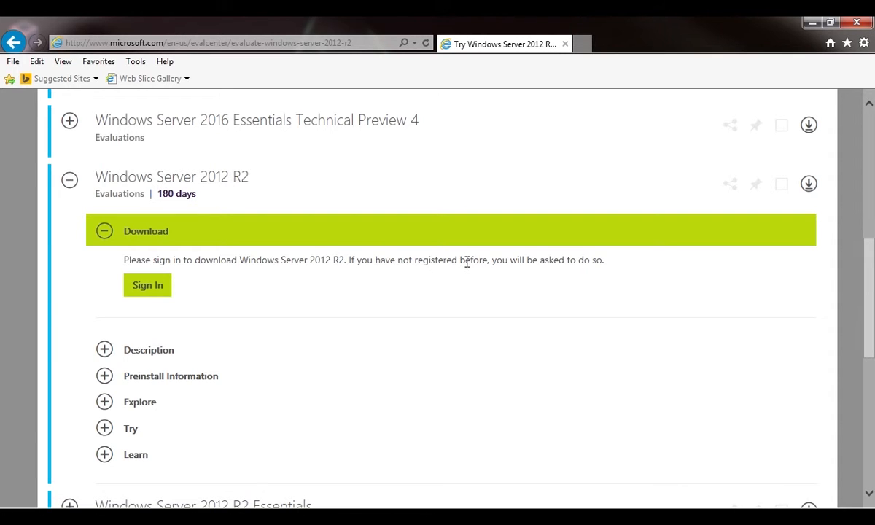
pyautogui.moveTo(147, 286)
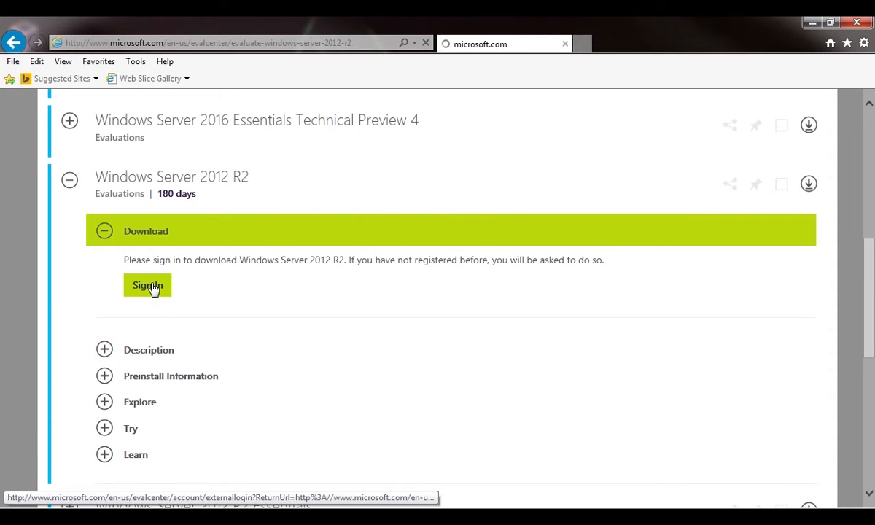
pyautogui.click(146, 284)
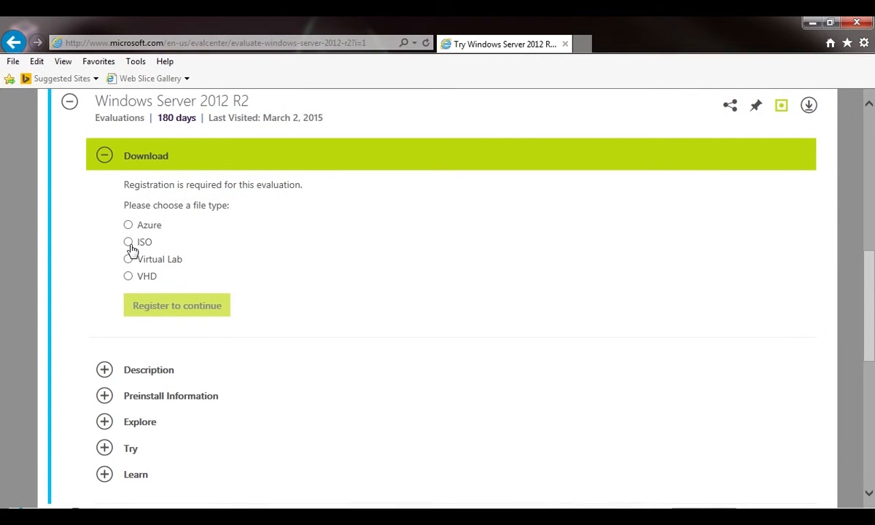
# Step: Choose ISO as the file type, register, and submit both pages of the registration form
pyautogui.click(128, 242)
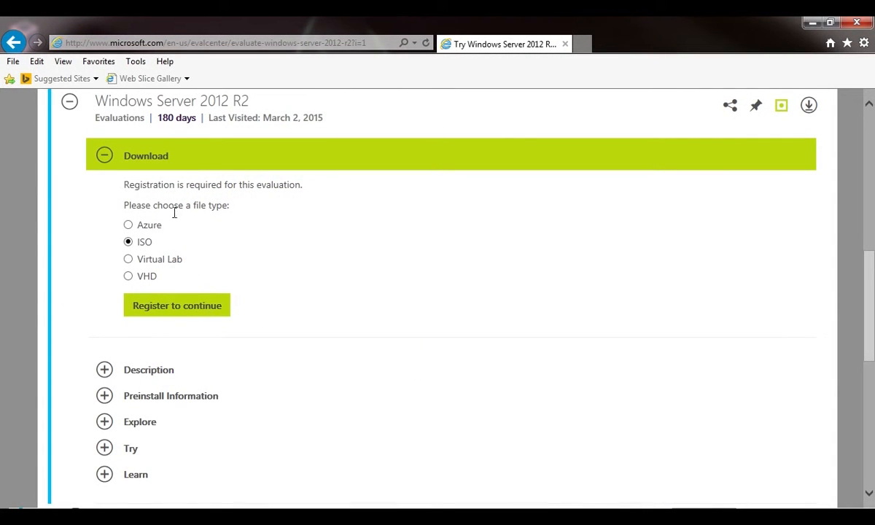
pyautogui.click(176, 305)
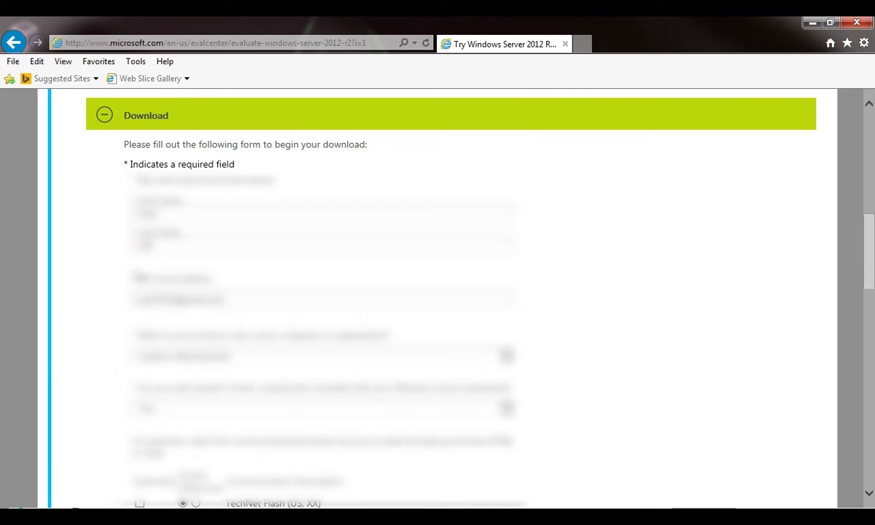
pyautogui.scroll(-3)
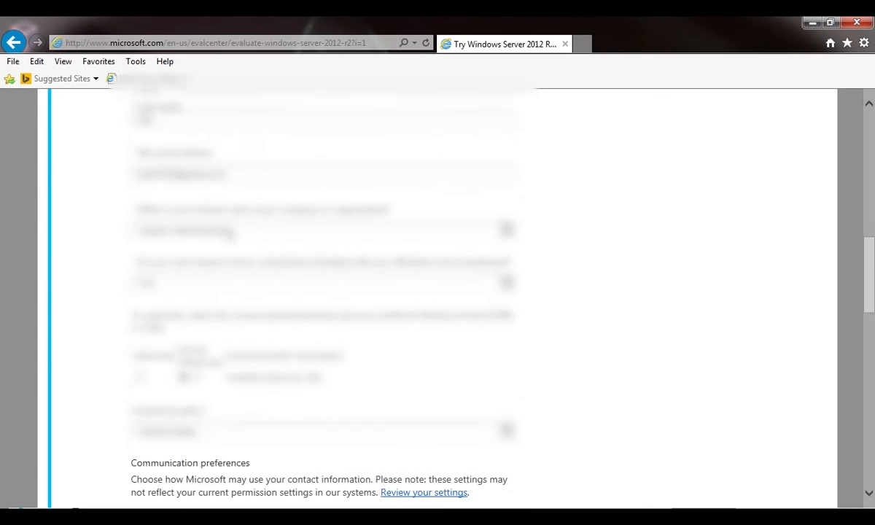
pyautogui.scroll(-3)
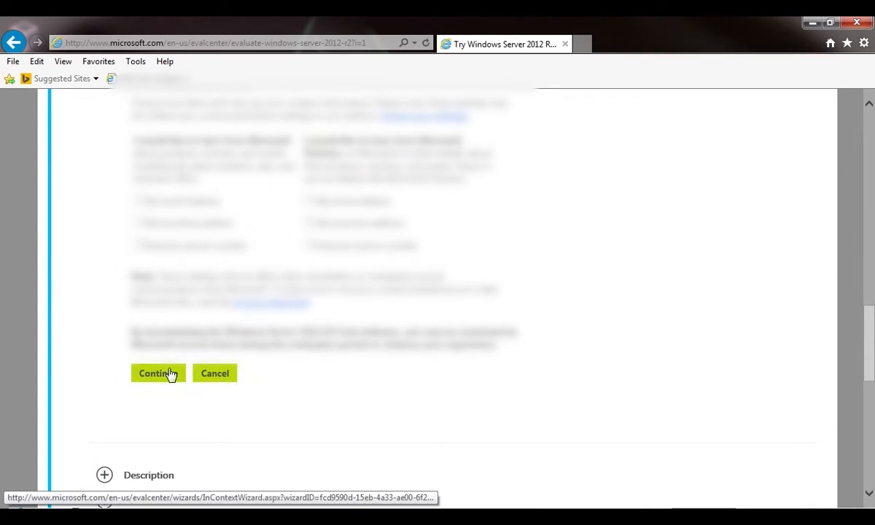
pyautogui.click(157, 373)
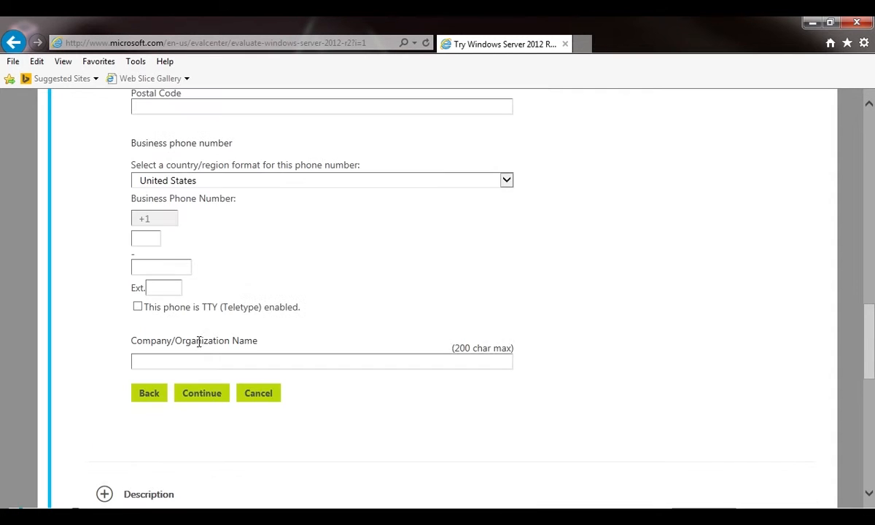
pyautogui.moveTo(201, 394)
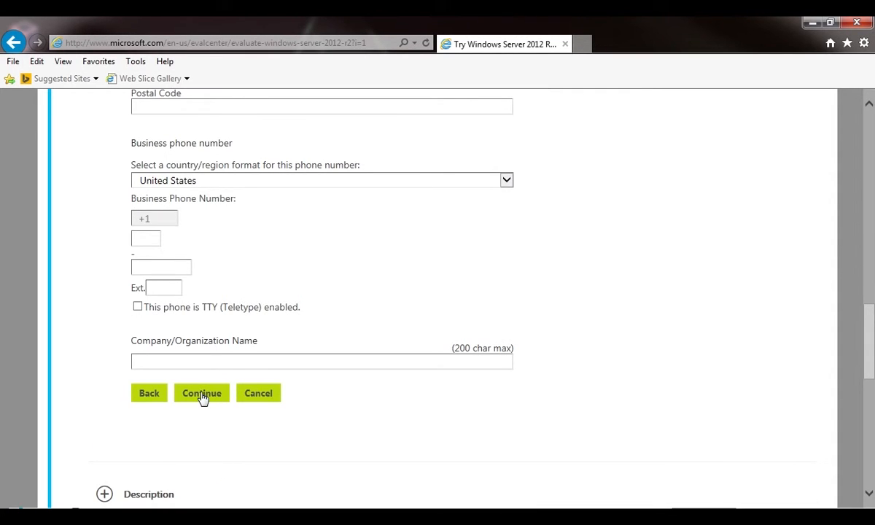
pyautogui.click(202, 394)
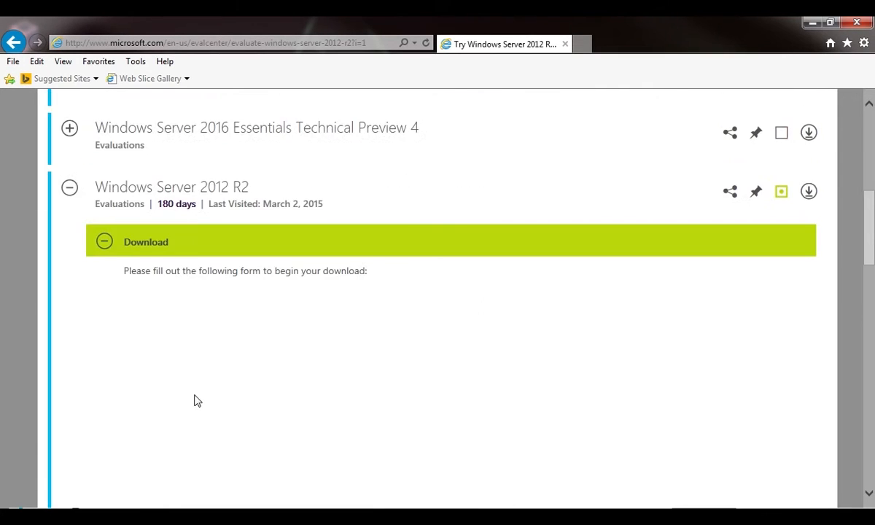
# Step: Download the 9600.17050 Windows Server 2012 R2 evaluation ISO from the file list
pyautogui.scroll(-3)
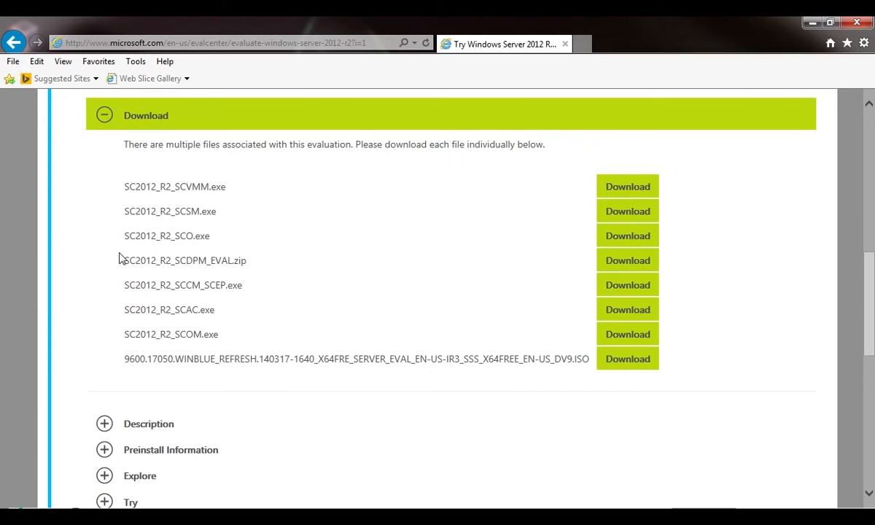
pyautogui.doubleClick(134, 359)
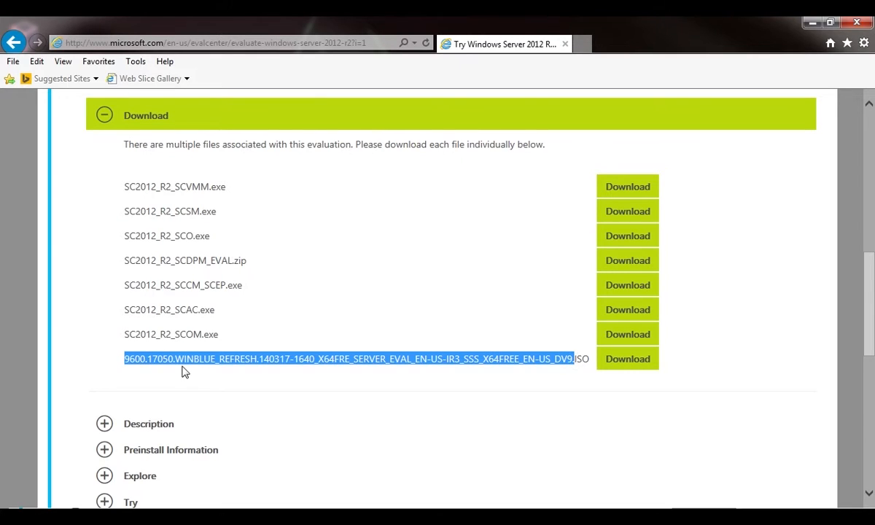
pyautogui.doubleClick(196, 359)
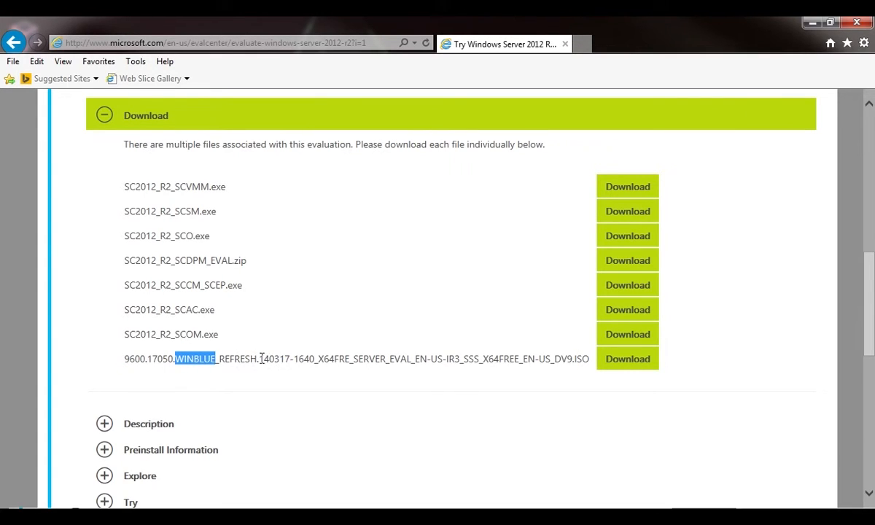
pyautogui.click(166, 359)
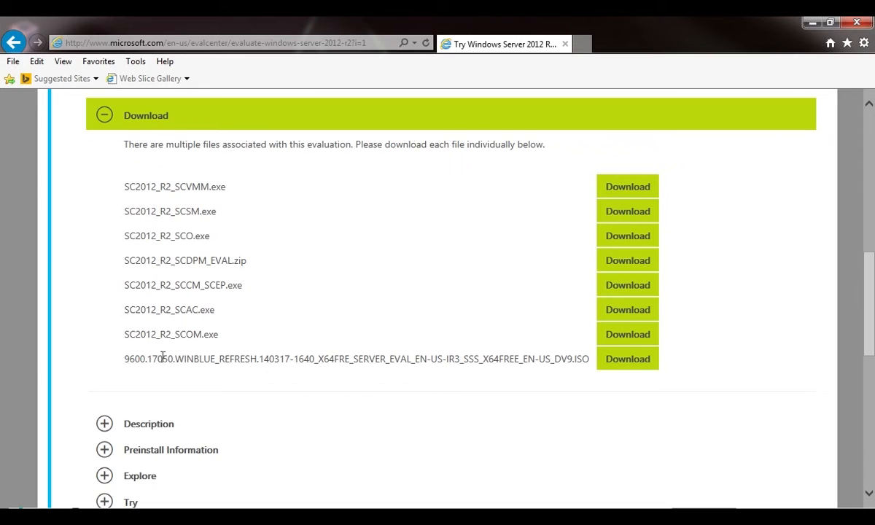
pyautogui.moveTo(503, 370)
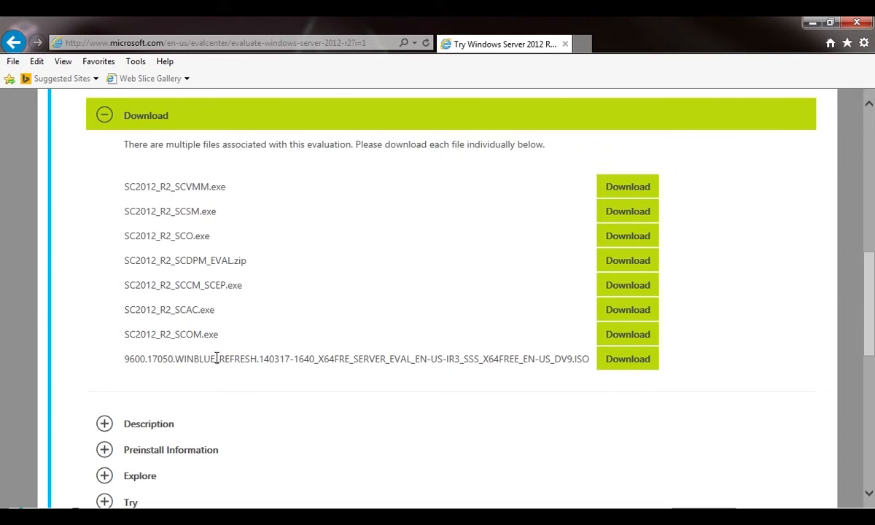
pyautogui.moveTo(627, 370)
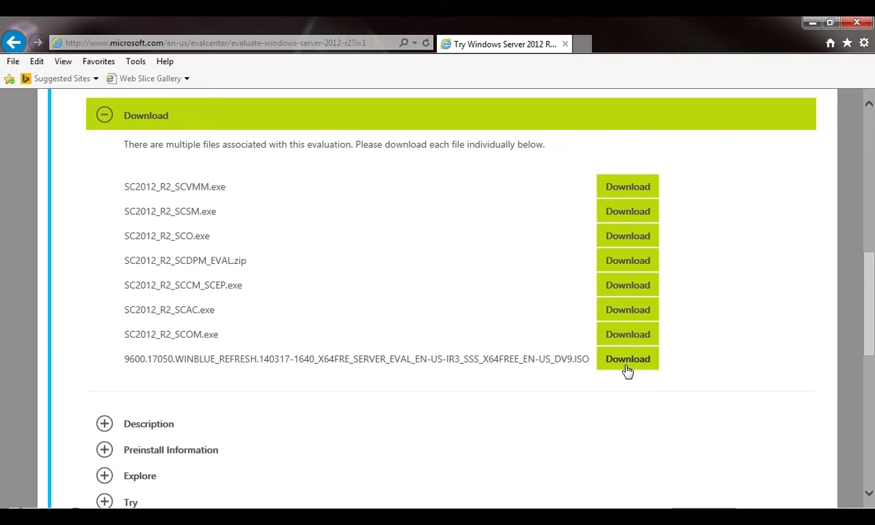
pyautogui.click(627, 359)
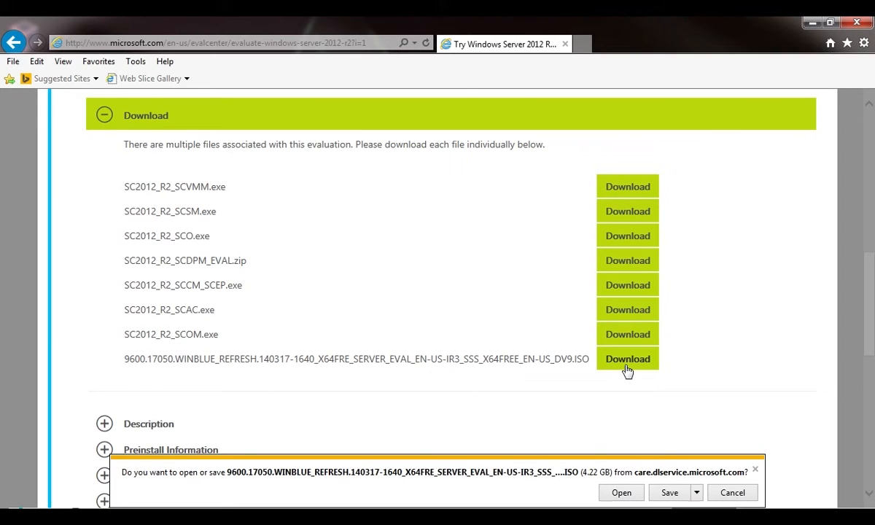
pyautogui.moveTo(665, 490)
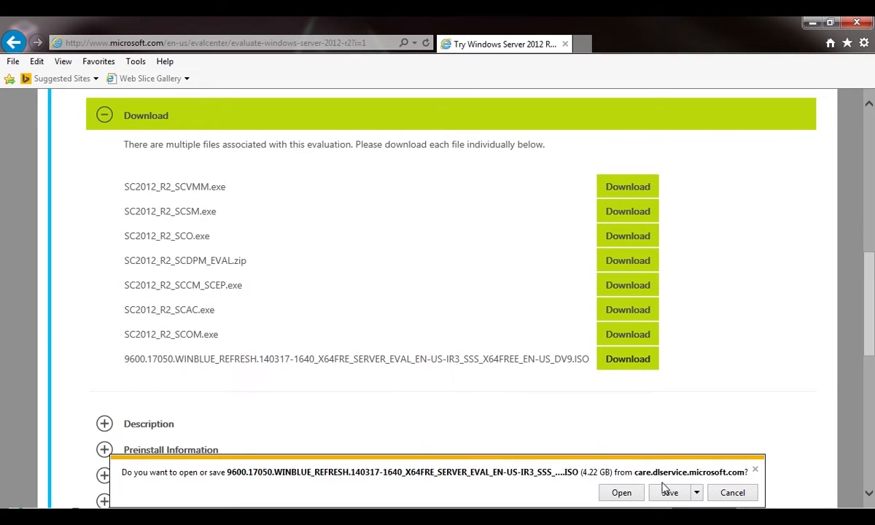
pyautogui.moveTo(671, 493)
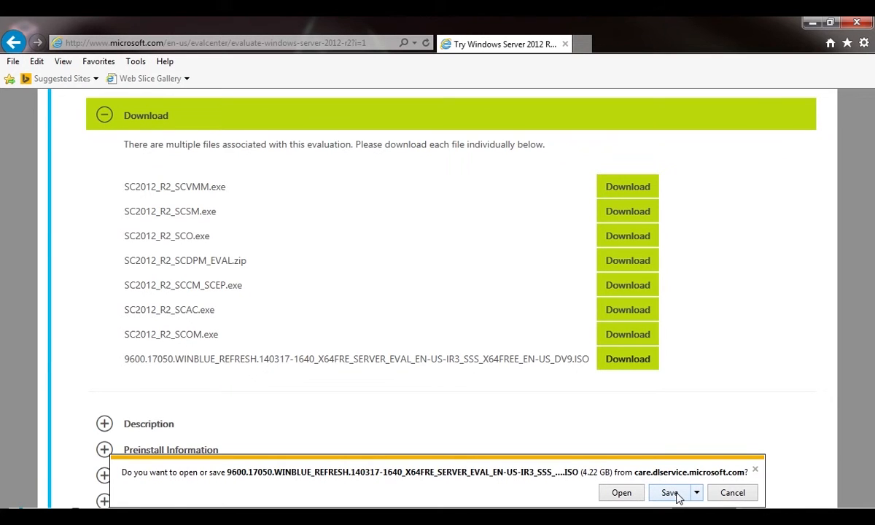
# Step: Save the Windows Server 2012 R2 ISO and show it in the Downloads folder
pyautogui.click(672, 492)
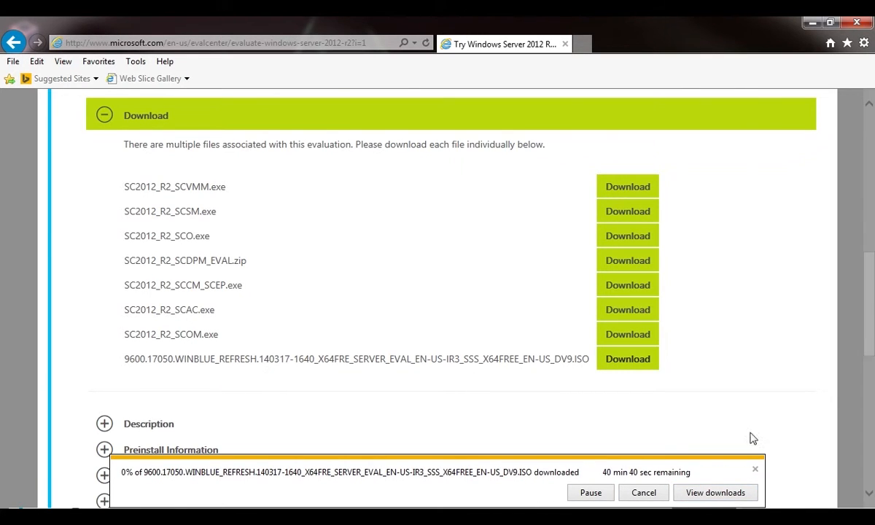
pyautogui.moveTo(773, 417)
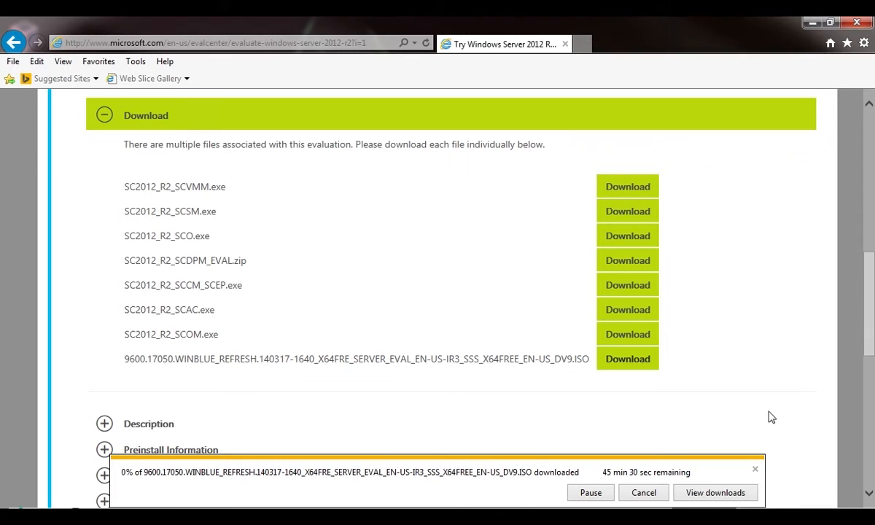
pyautogui.click(752, 468)
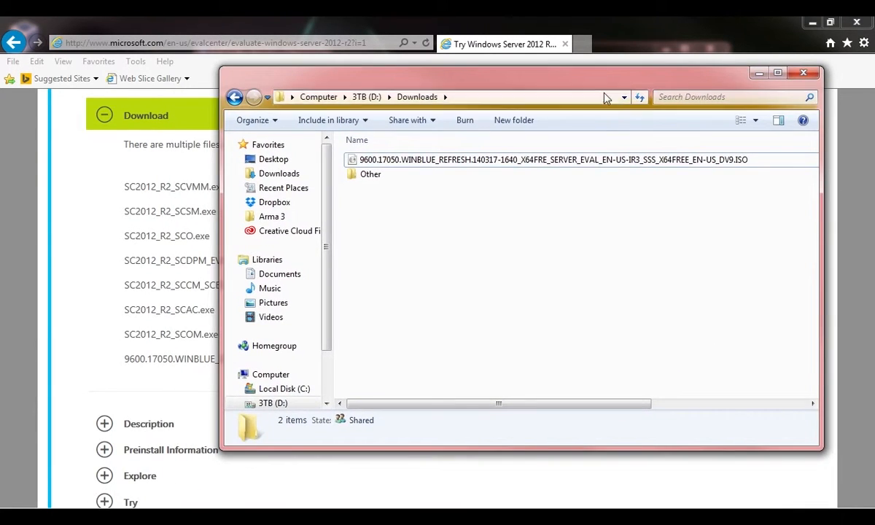
pyautogui.click(550, 159)
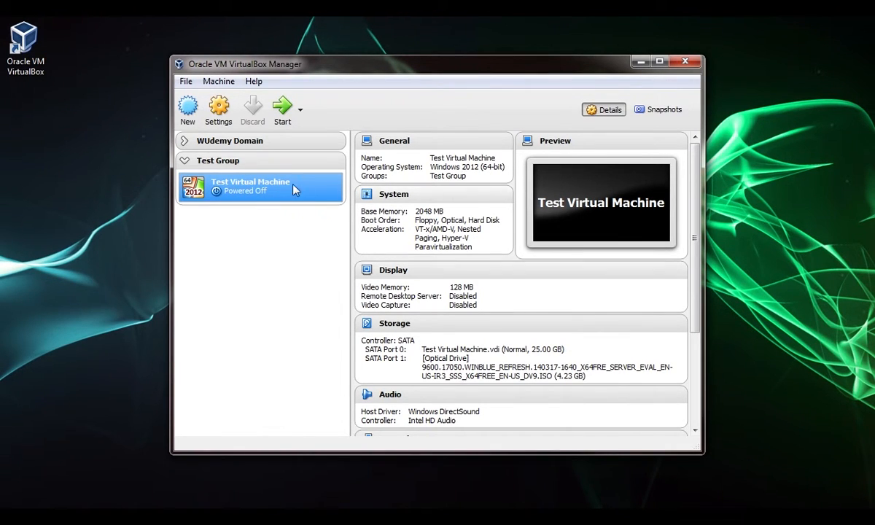
pyautogui.moveTo(246, 187)
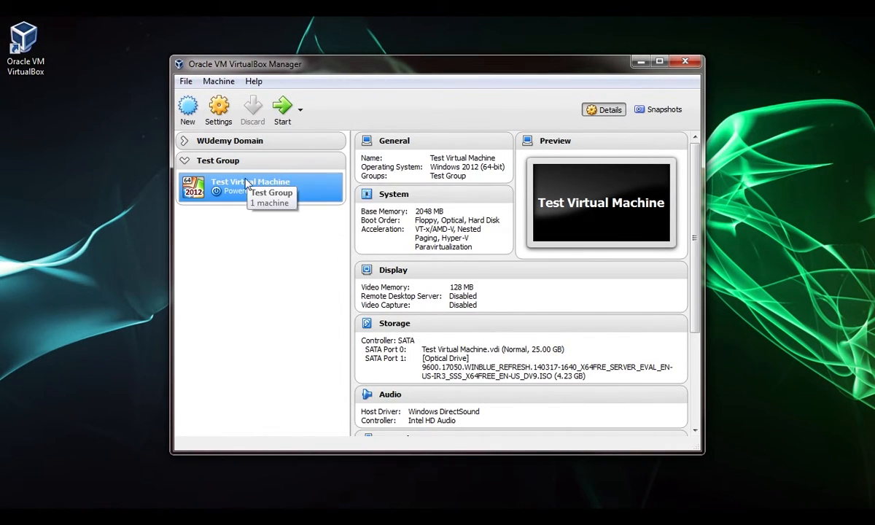
pyautogui.moveTo(479, 373)
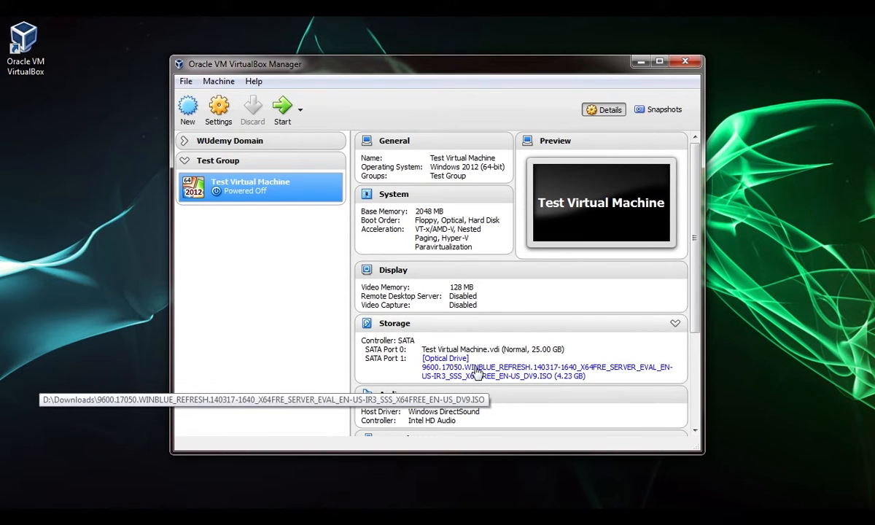
pyautogui.moveTo(304, 180)
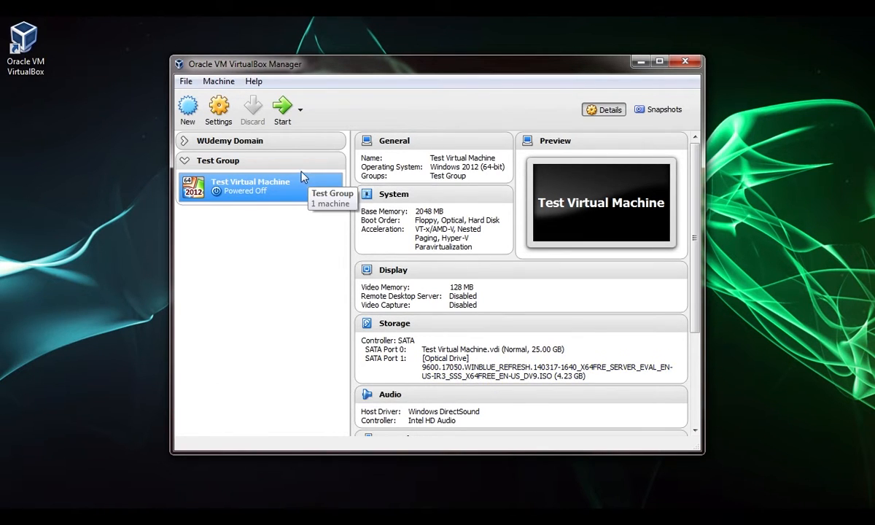
# Step: Bring up the context menu of the powered-off Test Virtual Machine in VirtualBox Manager
pyautogui.rightClick(251, 186)
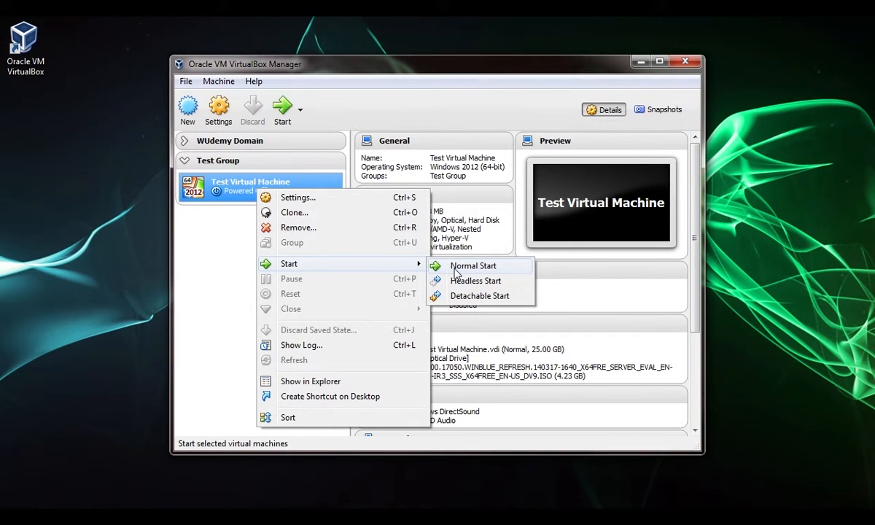
# Step: Start Test Virtual Machine with Normal Start so it boots the installation media
pyautogui.click(473, 265)
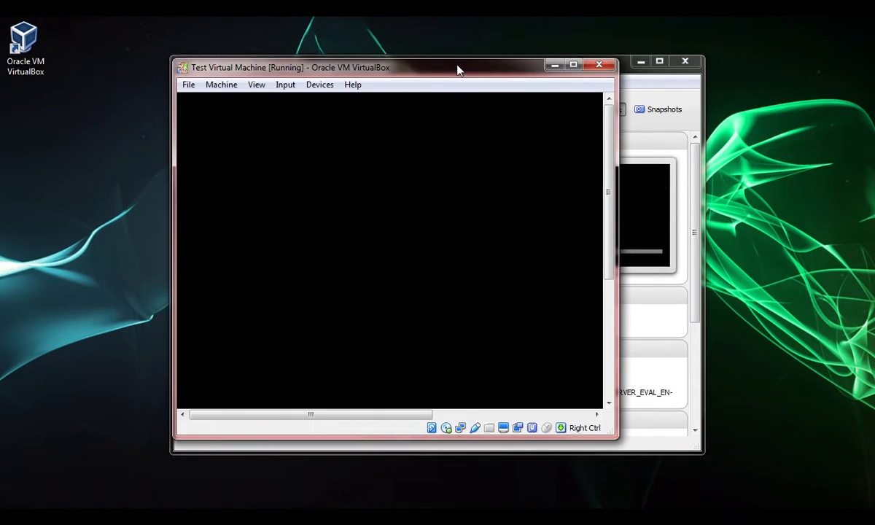
pyautogui.moveTo(584, 449)
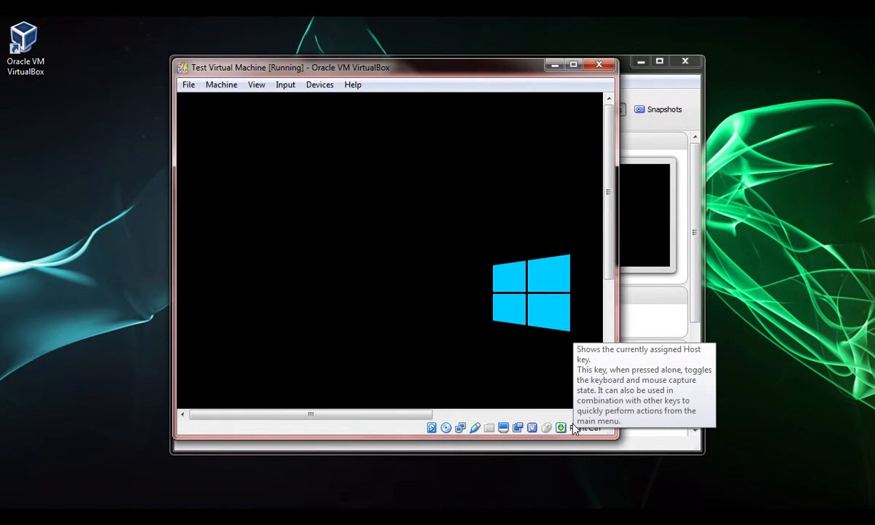
pyautogui.moveTo(516, 344)
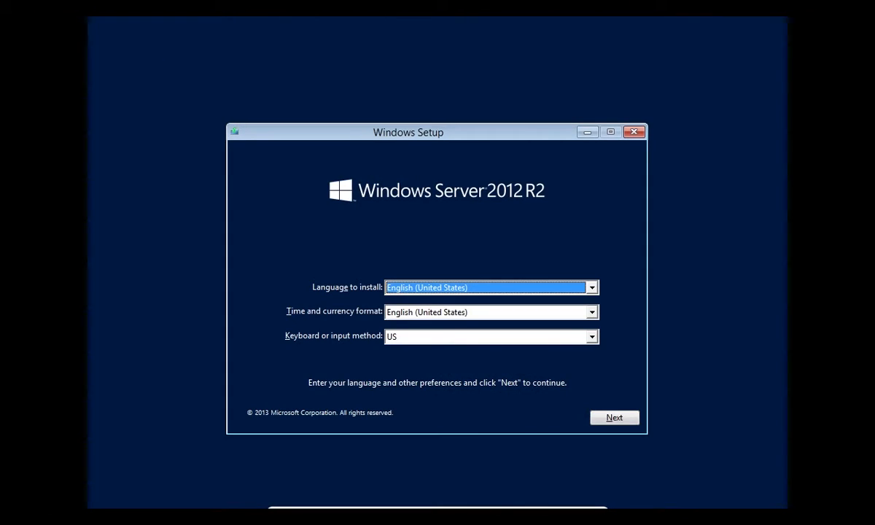
pyautogui.moveTo(571, 414)
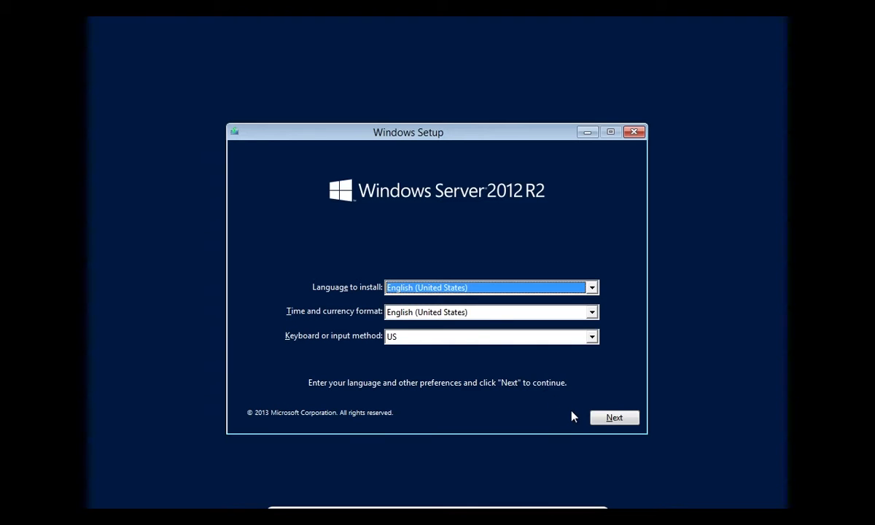
pyautogui.moveTo(583, 401)
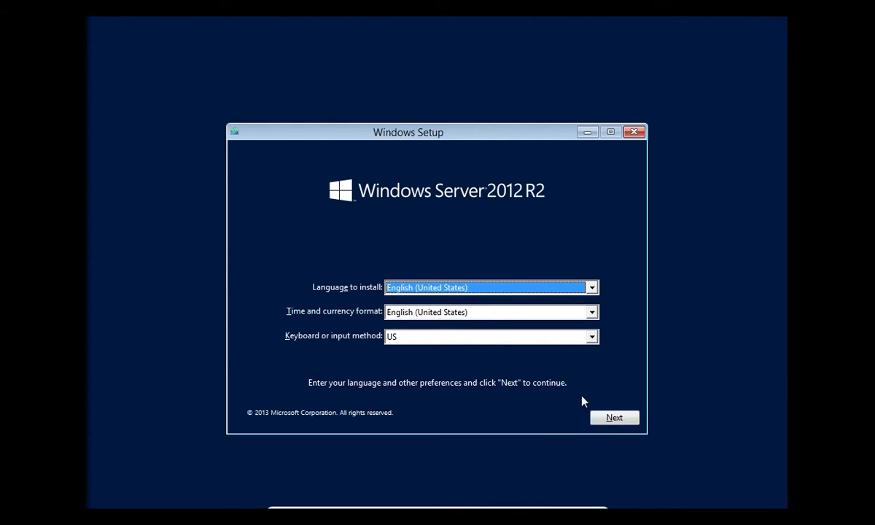
# Step: Keep English (United States) language and US keyboard, then begin installing Windows Server 2012 R2
pyautogui.click(614, 417)
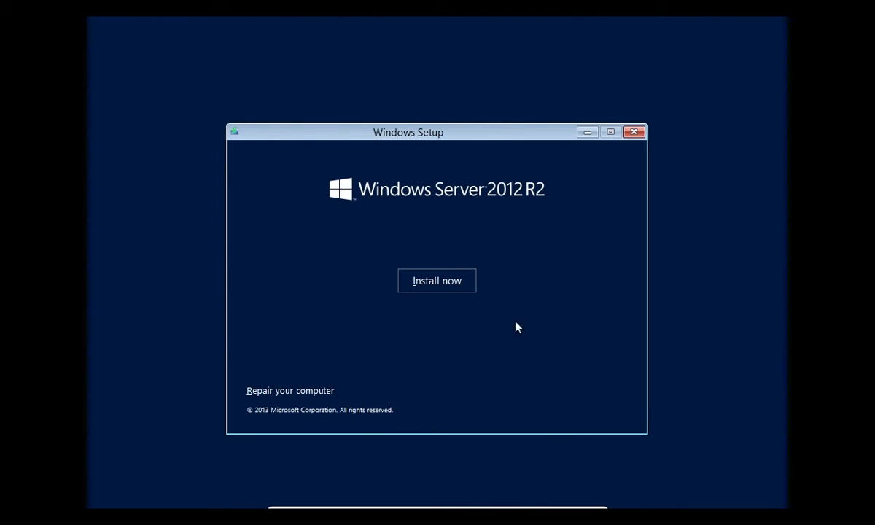
pyautogui.click(438, 280)
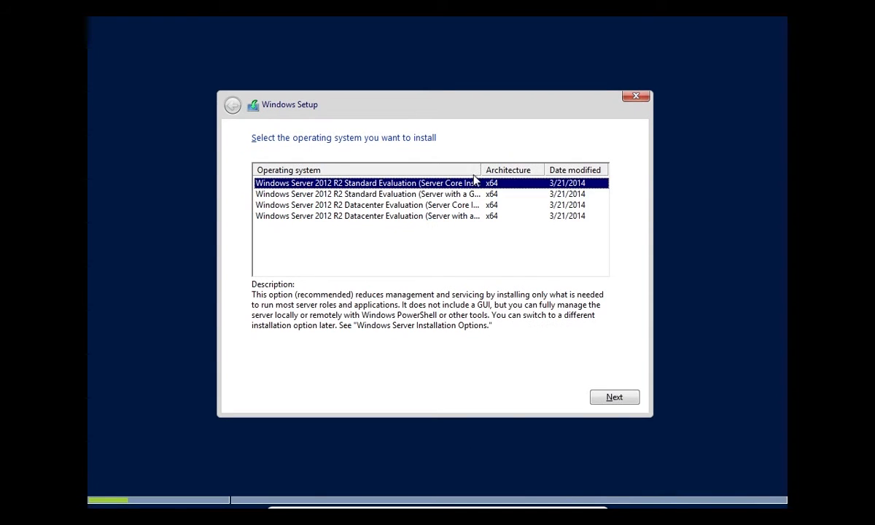
# Step: Choose Windows Server 2012 R2 Datacenter Evaluation (Server with a GUI) as the edition and continue
pyautogui.moveTo(482, 169); pyautogui.dragTo(527, 169)
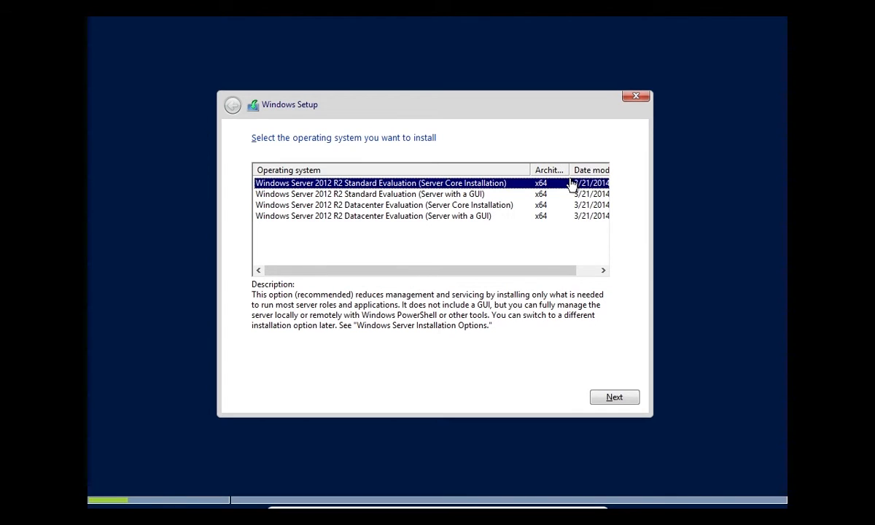
pyautogui.moveTo(551, 191)
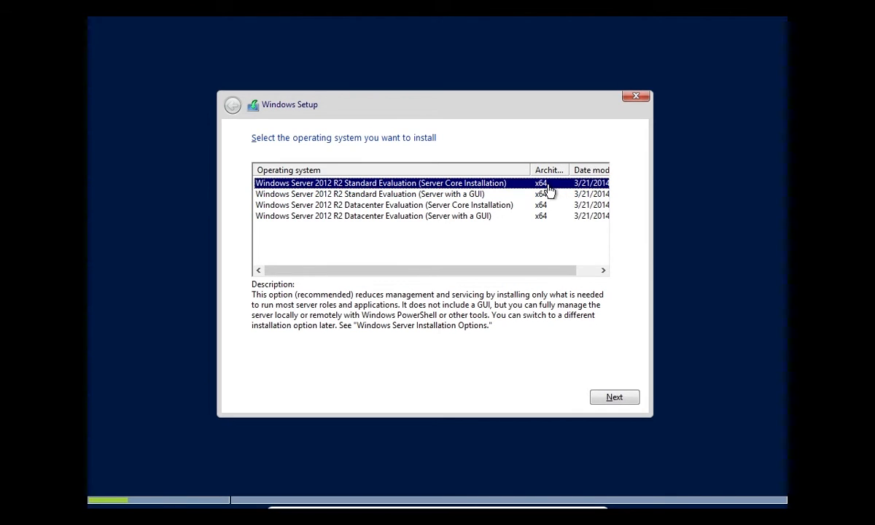
pyautogui.moveTo(502, 204)
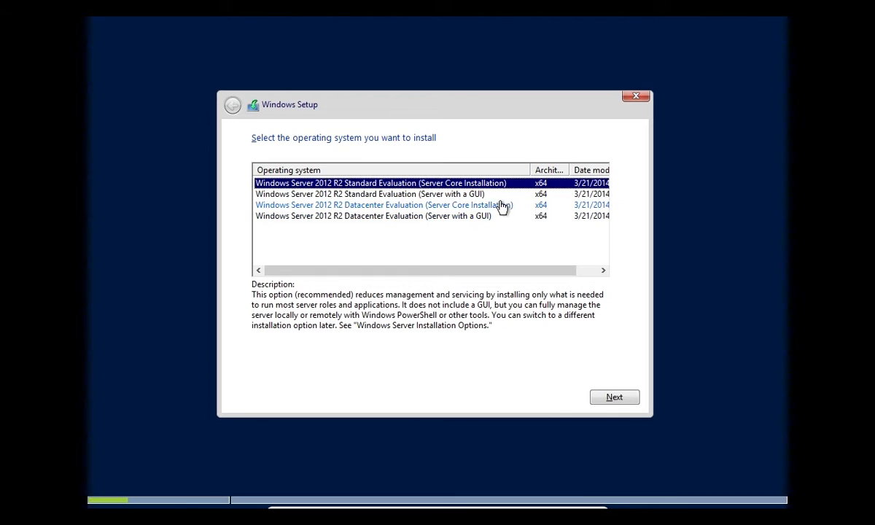
pyautogui.moveTo(508, 194)
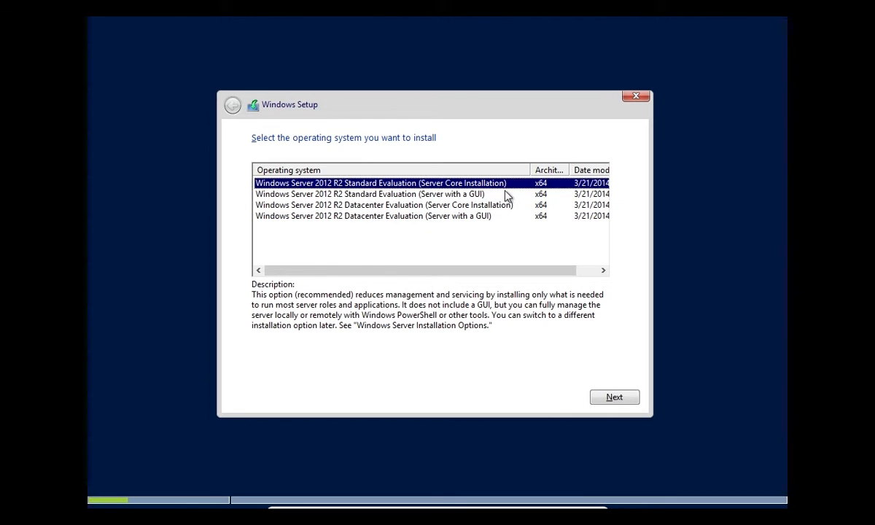
pyautogui.moveTo(470, 199)
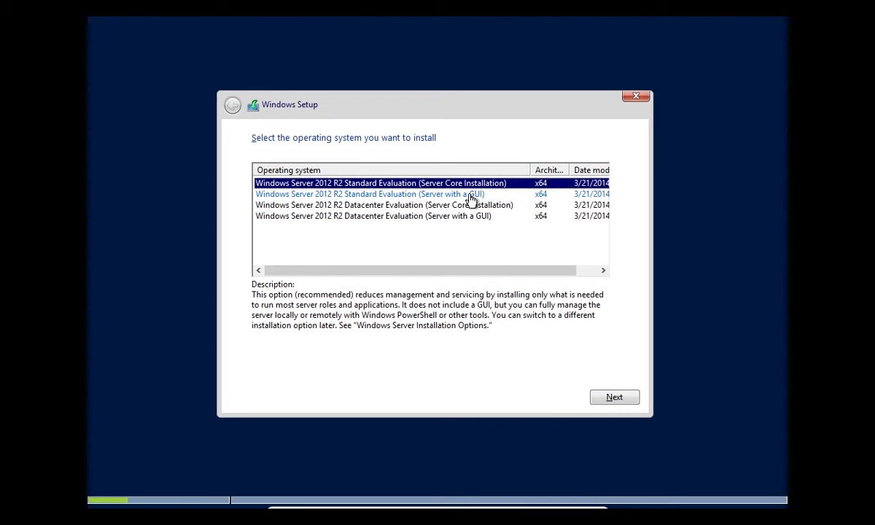
pyautogui.moveTo(405, 203)
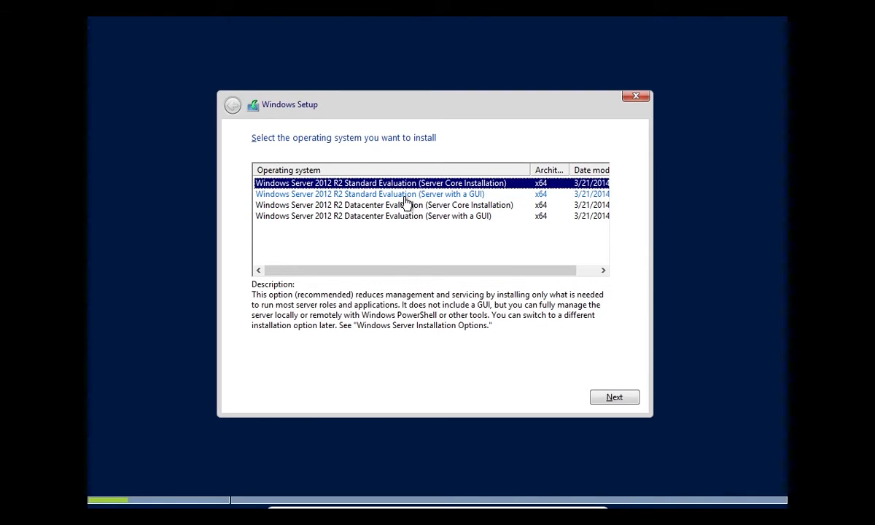
pyautogui.moveTo(423, 201)
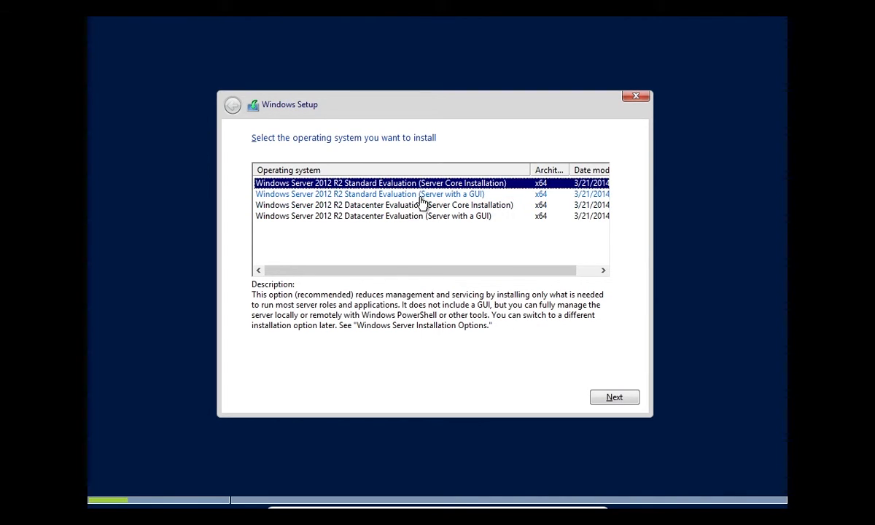
pyautogui.moveTo(424, 208)
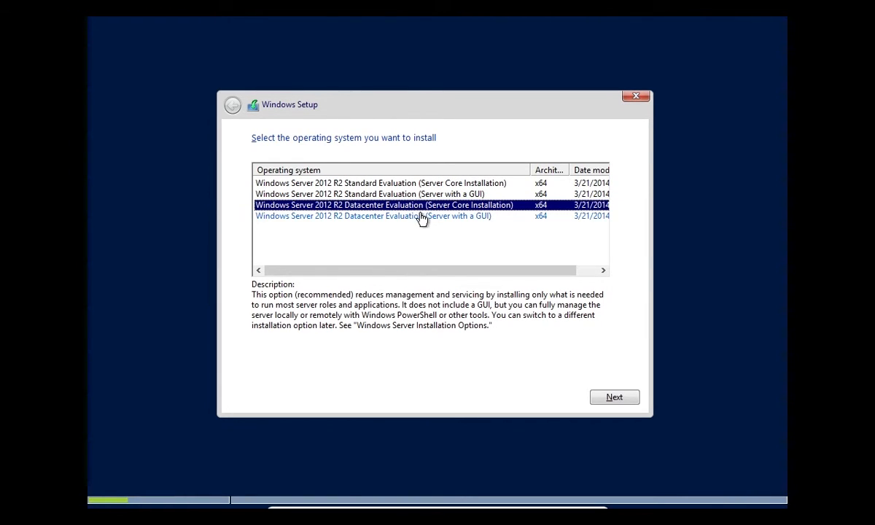
pyautogui.click(373, 216)
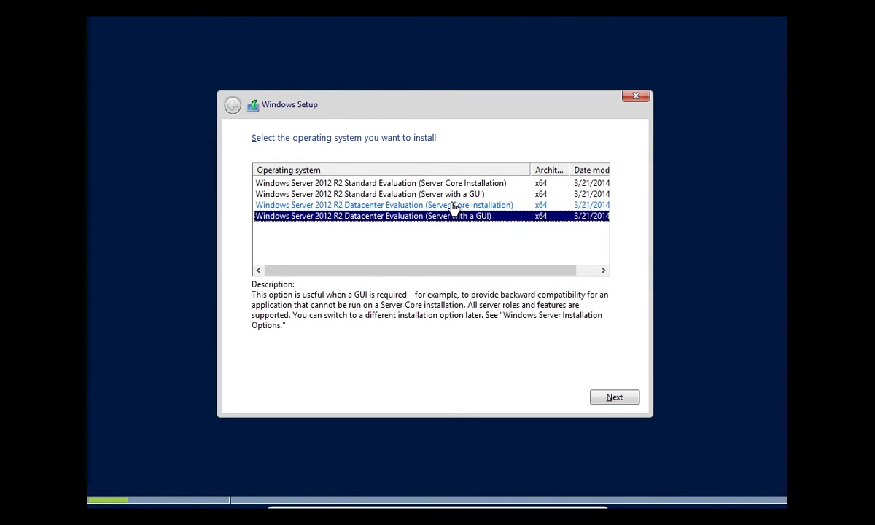
pyautogui.moveTo(474, 239)
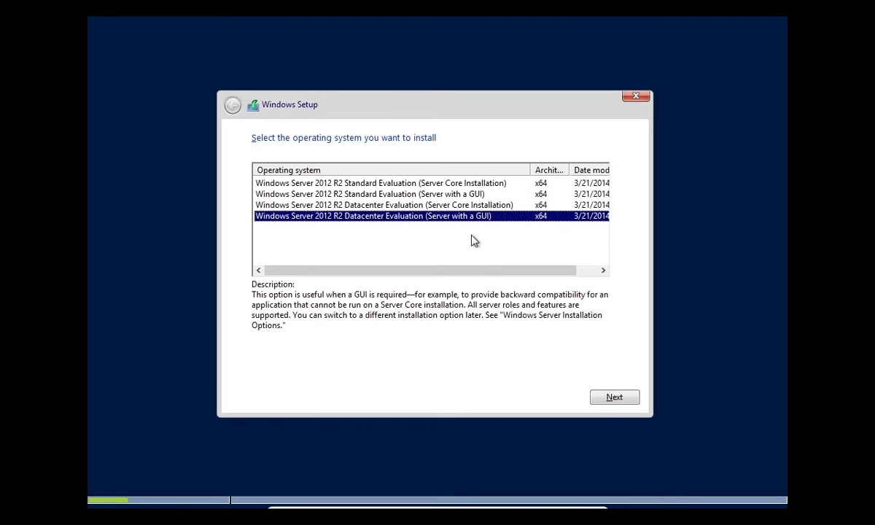
pyautogui.moveTo(487, 239)
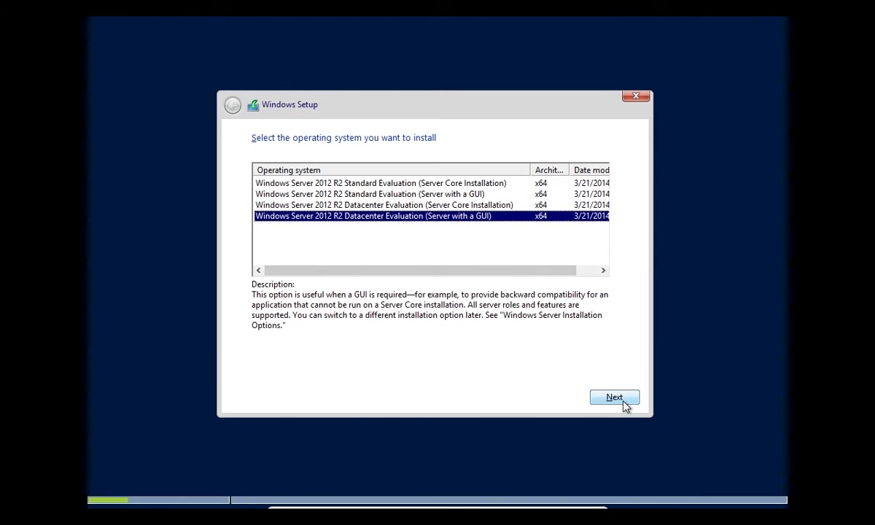
pyautogui.click(615, 397)
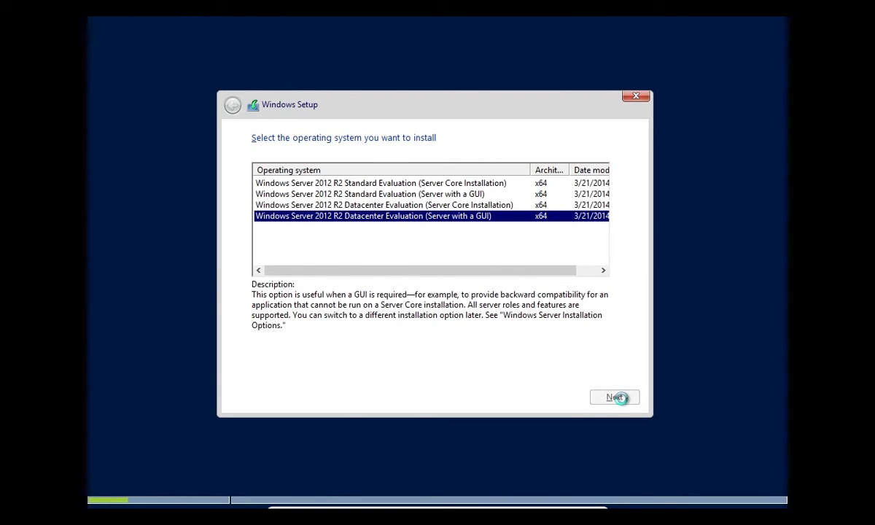
# Step: Accept the Windows Server license terms and continue to the installation type choice
pyautogui.click(621, 396)
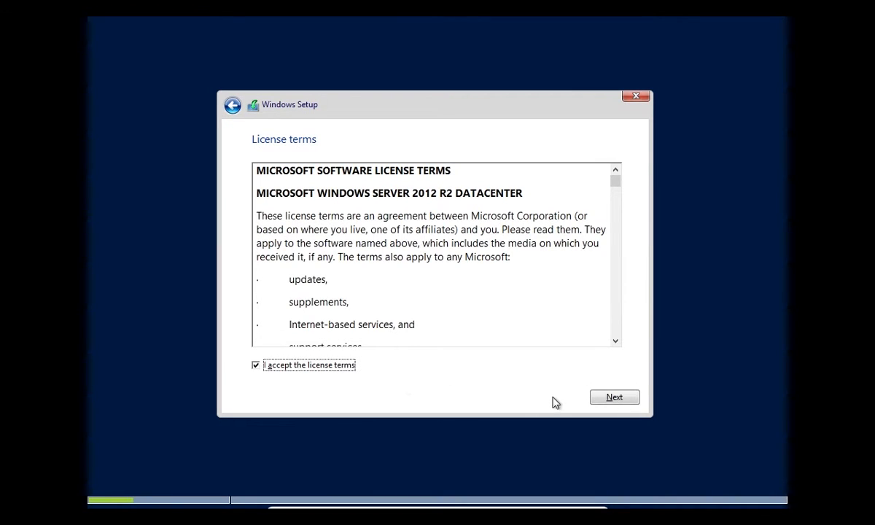
pyautogui.click(614, 397)
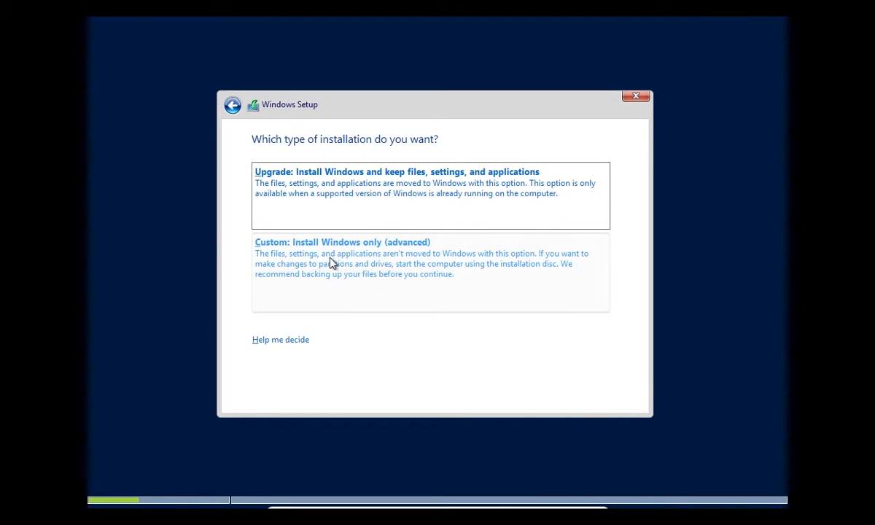
pyautogui.moveTo(409, 254)
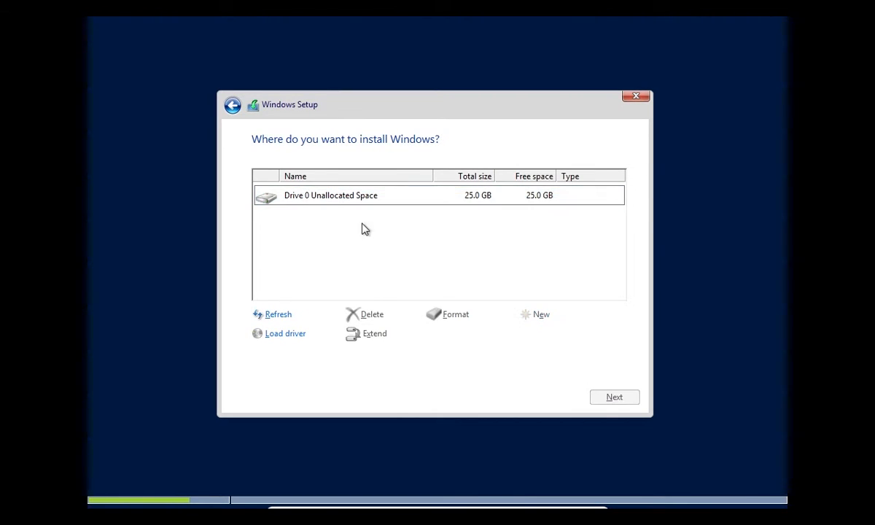
# Step: Install Windows Server 2012 R2 onto the 25.0 GB unallocated Drive 0
pyautogui.click(350, 201)
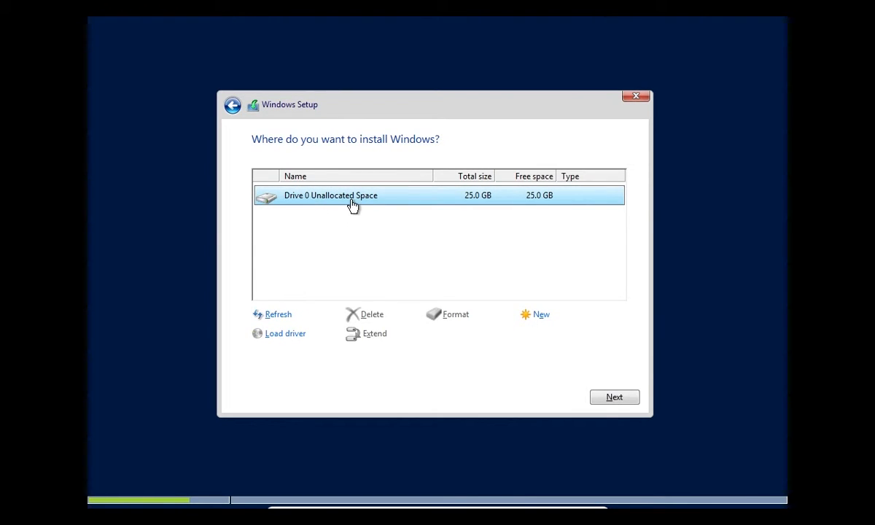
pyautogui.moveTo(537, 207)
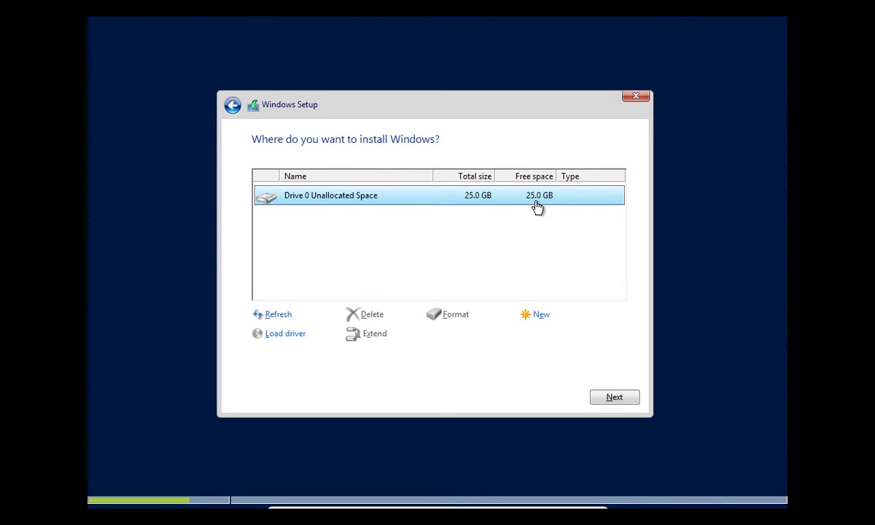
pyautogui.moveTo(474, 262)
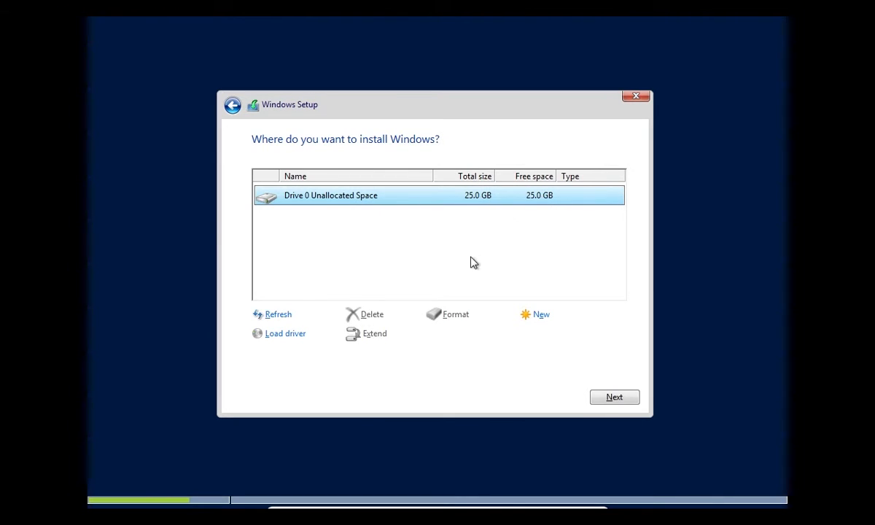
pyautogui.moveTo(460, 324)
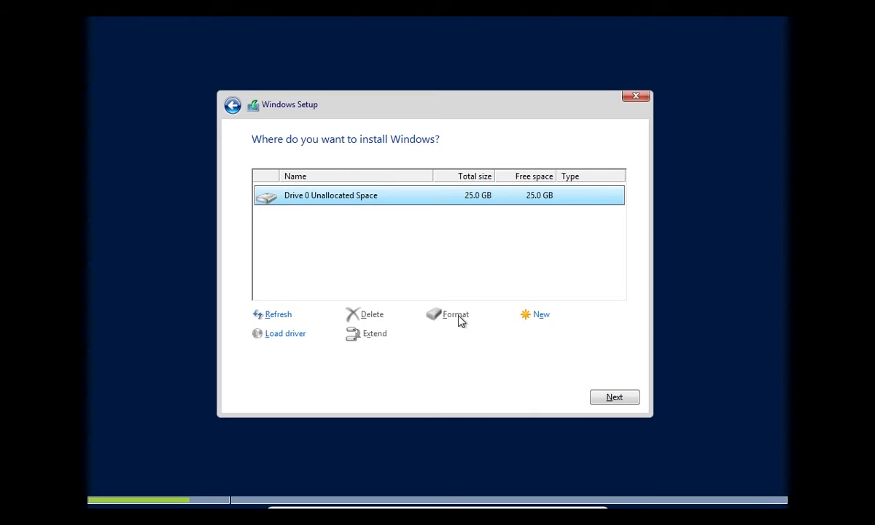
pyautogui.moveTo(406, 278)
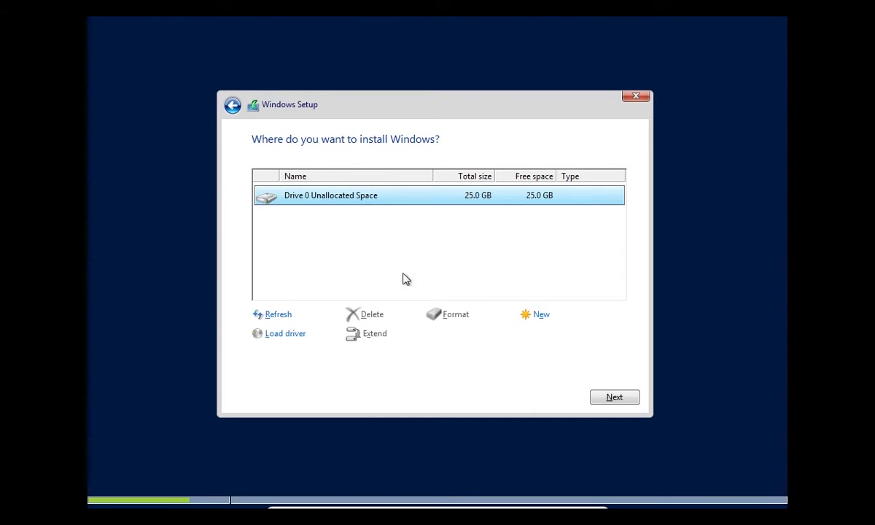
pyautogui.moveTo(382, 199)
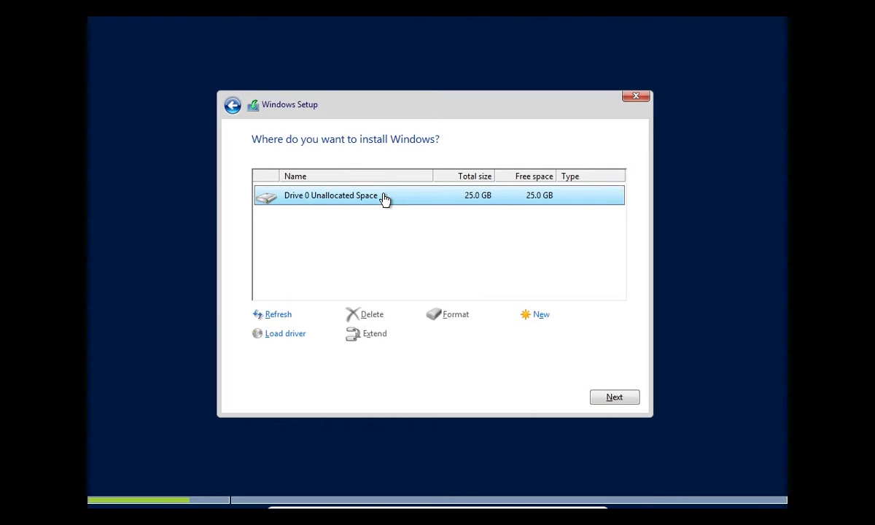
pyautogui.click(613, 397)
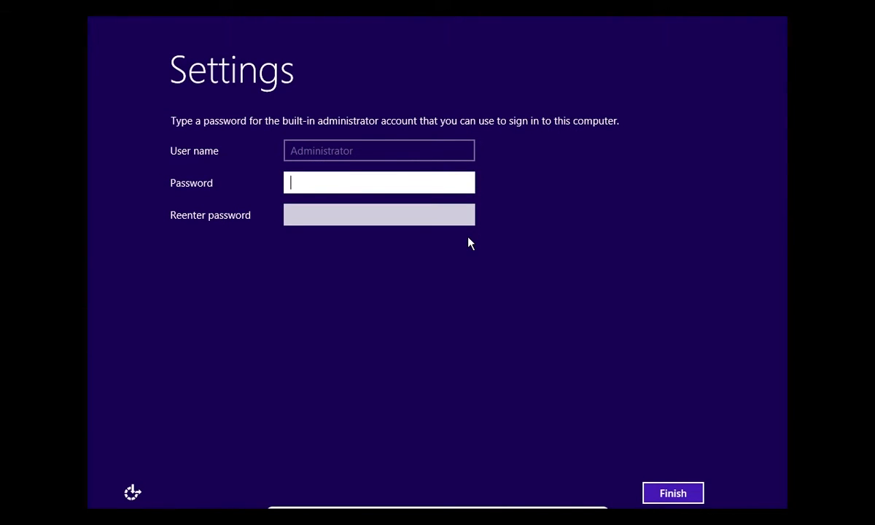
pyautogui.moveTo(351, 176)
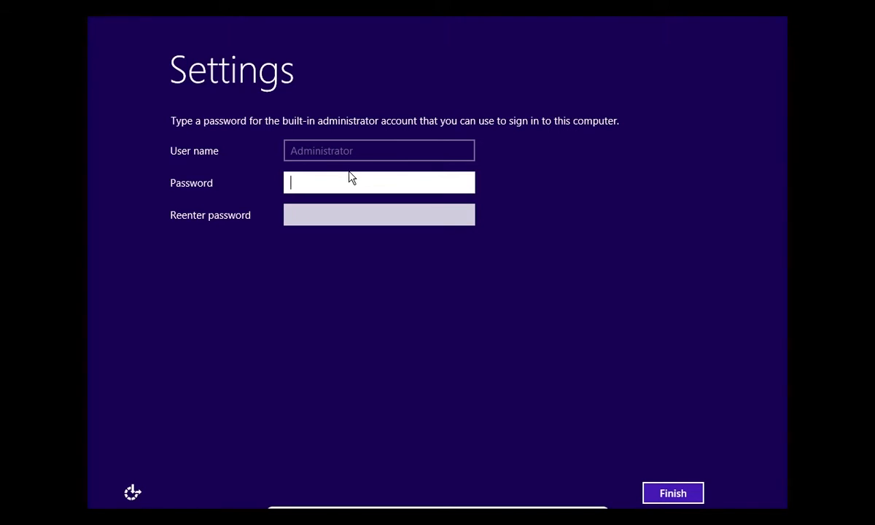
pyautogui.moveTo(337, 163)
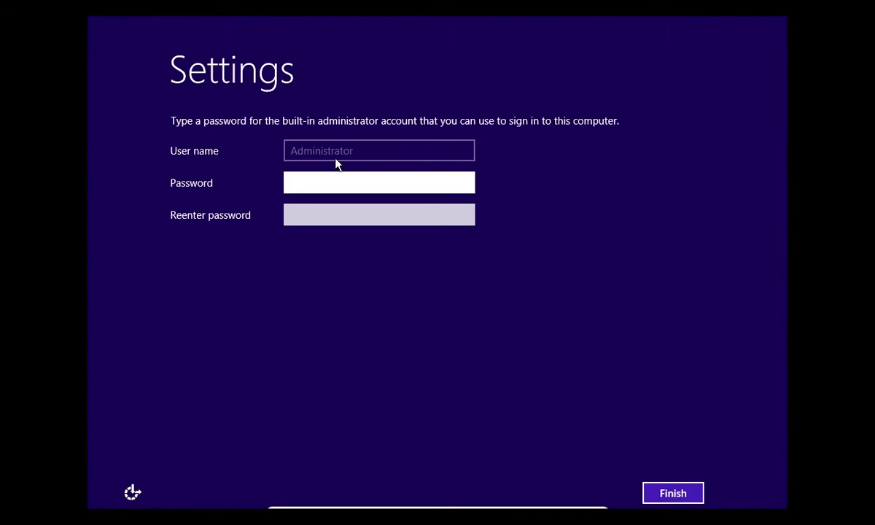
# Step: Set the built-in Administrator password in both boxes and finish initial settings
pyautogui.write('password')
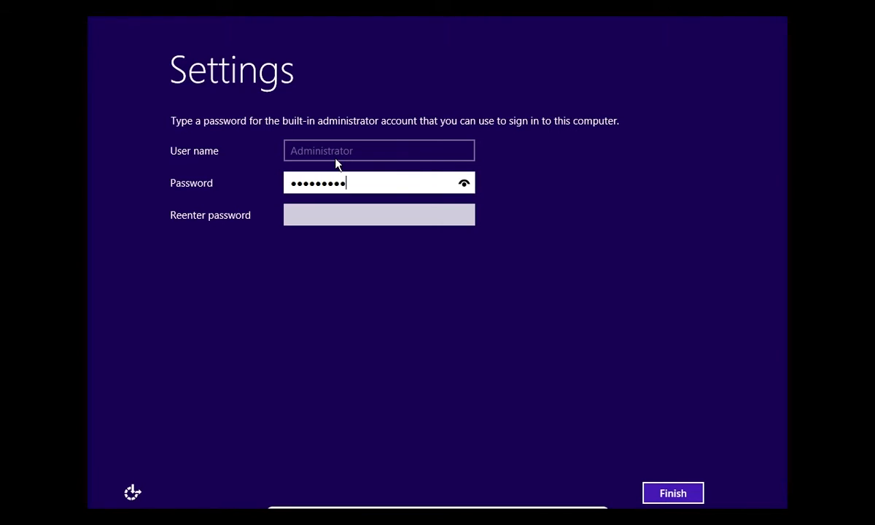
pyautogui.write('••••••')
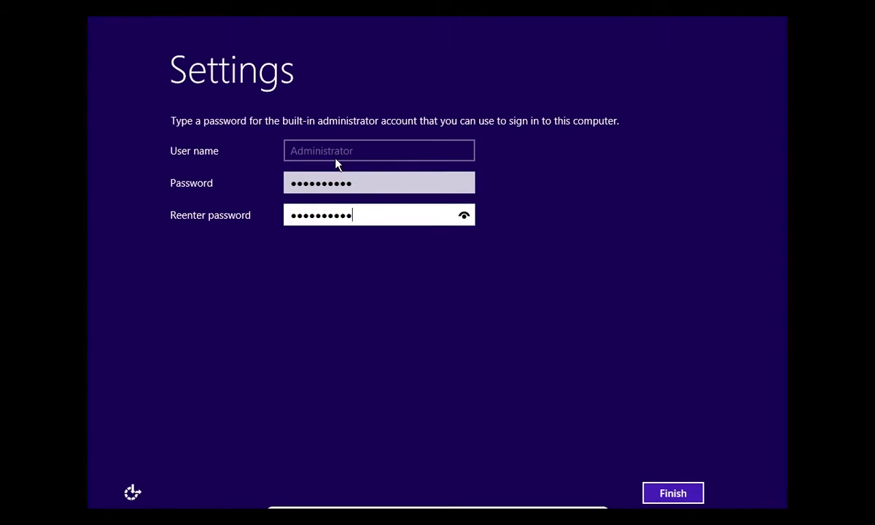
pyautogui.moveTo(573, 440)
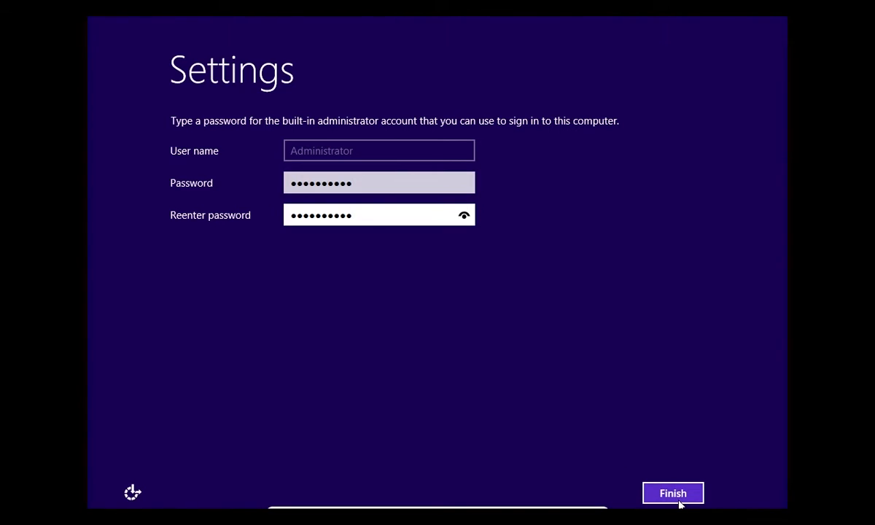
pyautogui.click(672, 493)
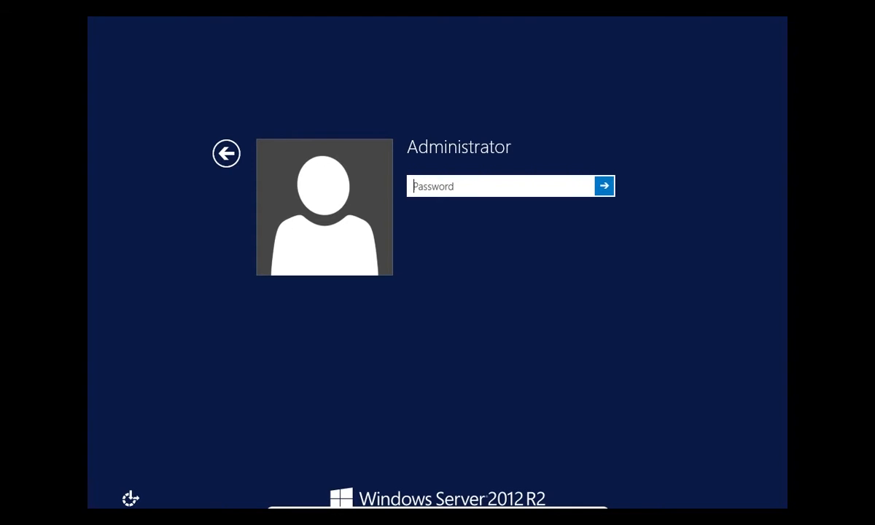
# Step: Sign in as Administrator and answer Yes to the network discovery prompt
pyautogui.write('•')
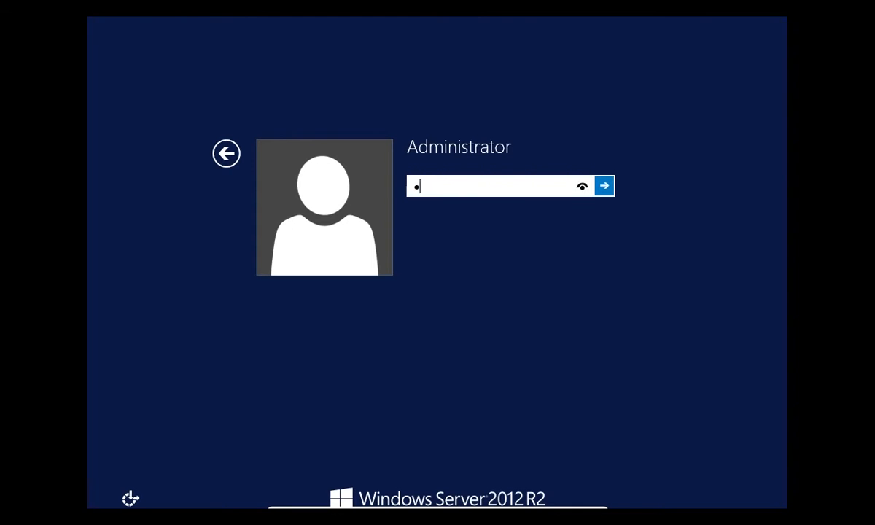
pyautogui.click(606, 185)
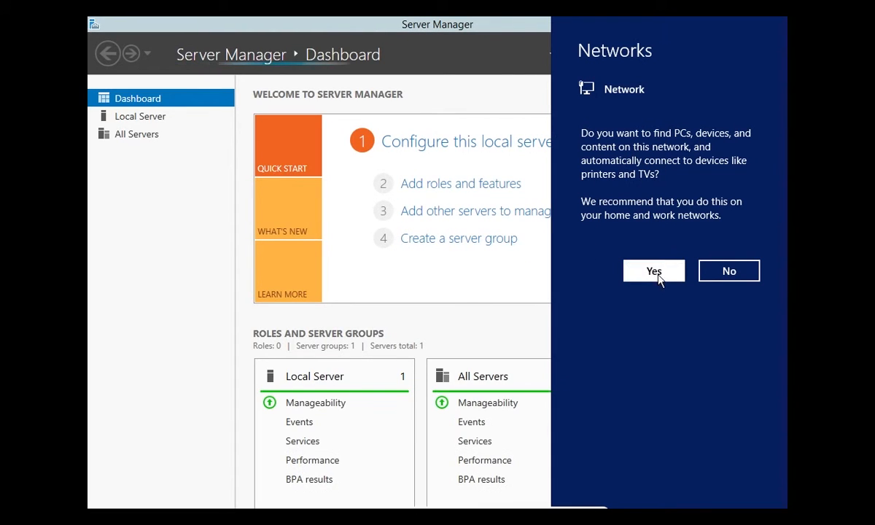
pyautogui.click(653, 270)
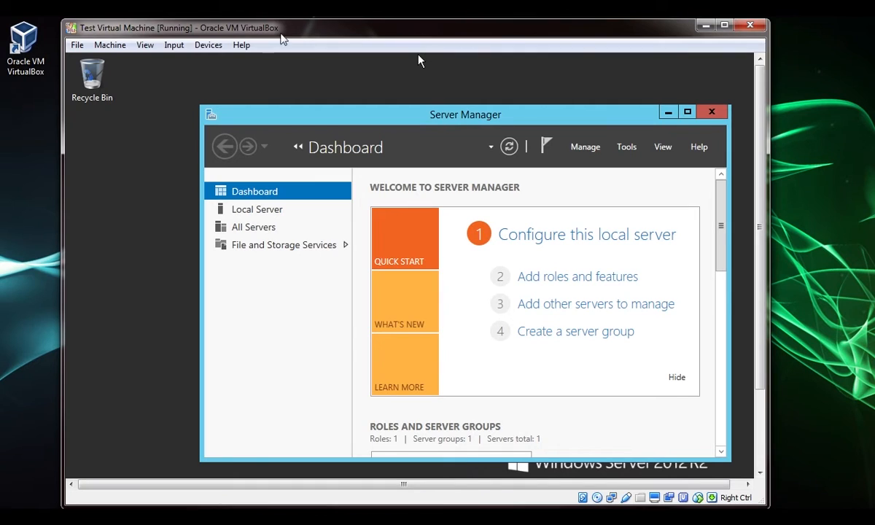
# Step: Launch the Guest Additions setup from the VM's devices and install to the default folder
pyautogui.click(208, 44)
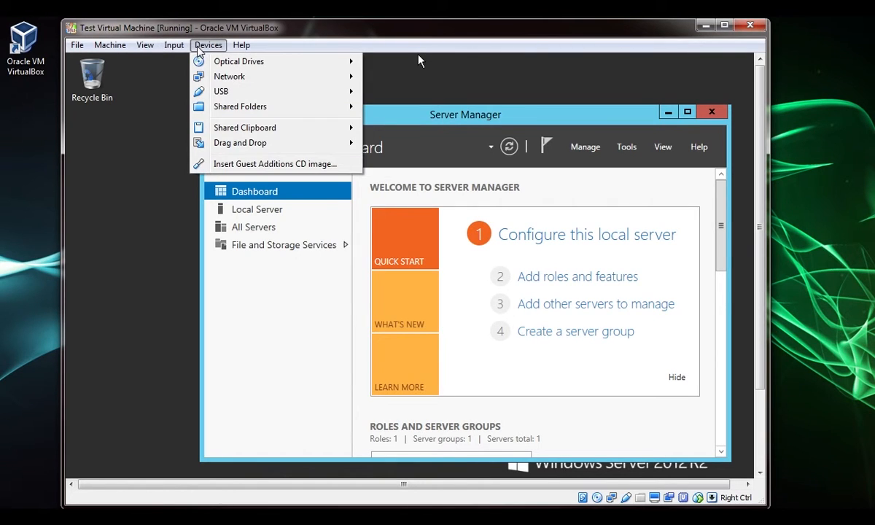
pyautogui.moveTo(250, 163)
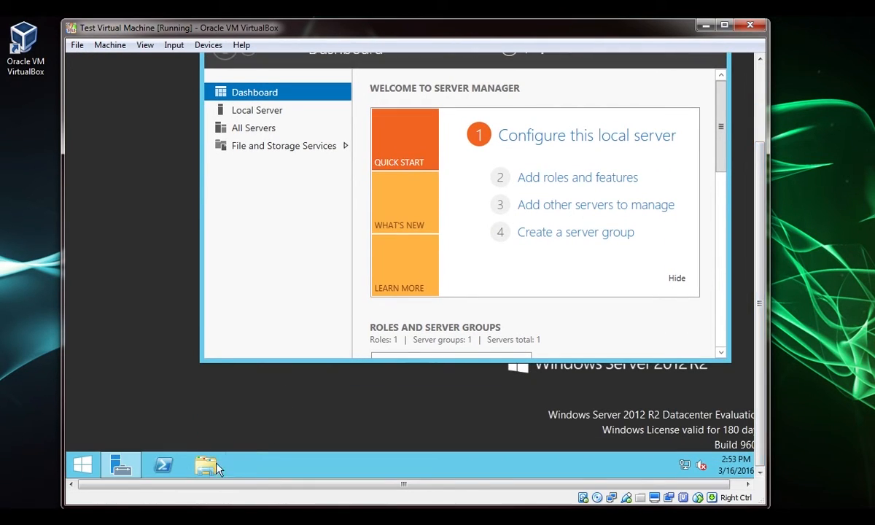
pyautogui.click(207, 465)
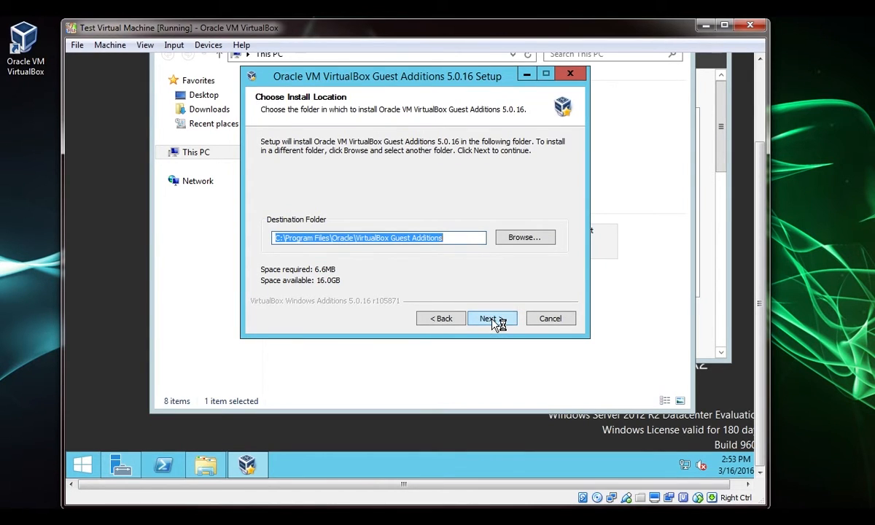
pyautogui.click(491, 318)
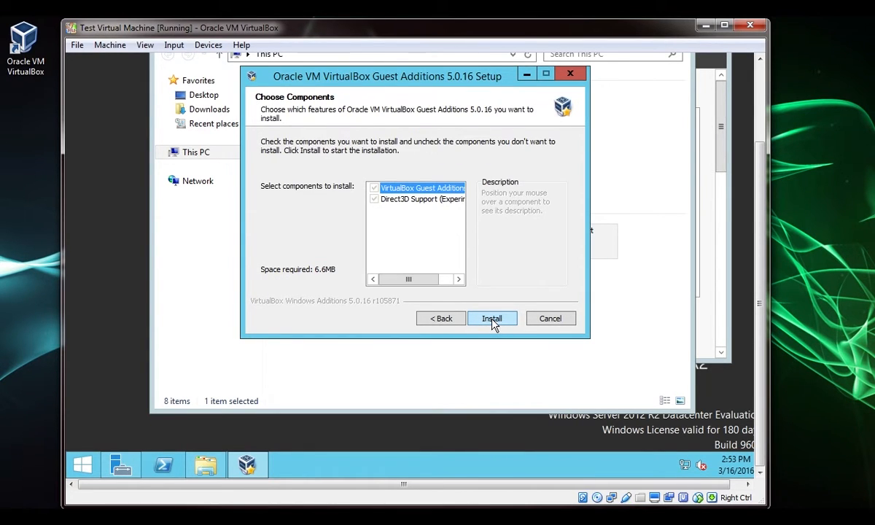
pyautogui.click(492, 318)
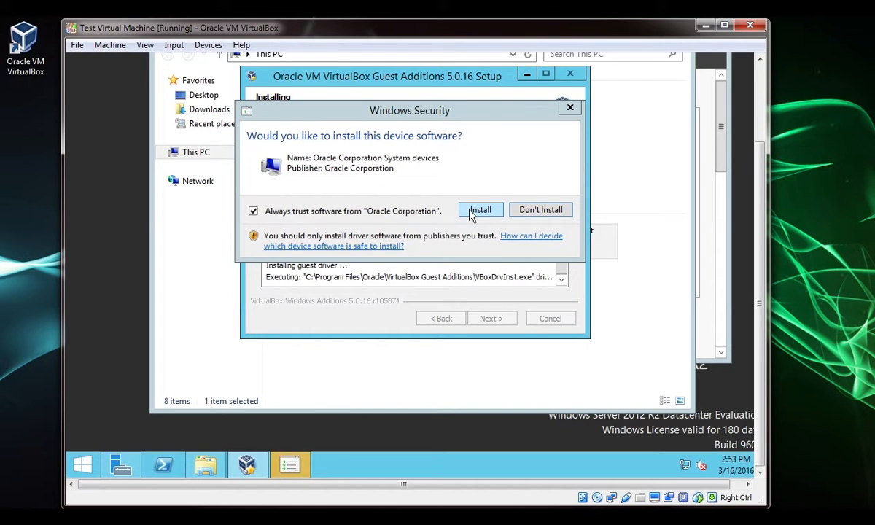
# Step: Approve the Oracle device driver and finish setup choosing to reboot manually later
pyautogui.click(479, 210)
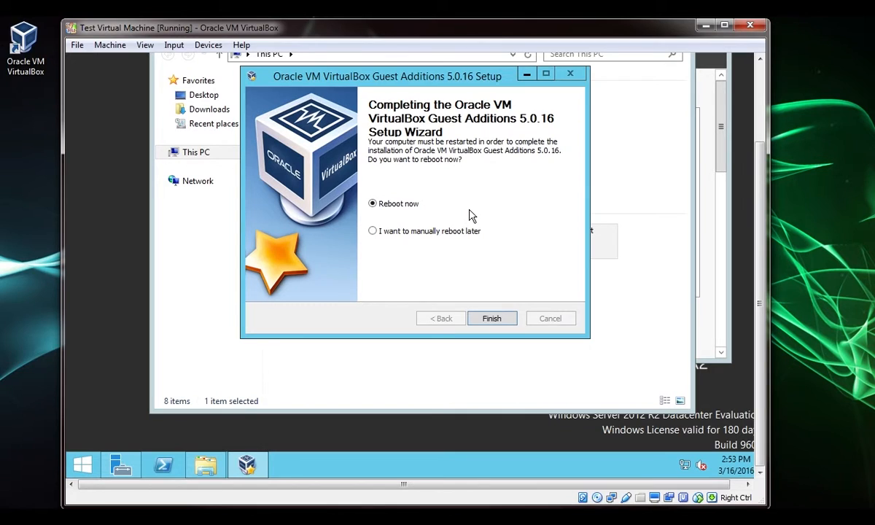
pyautogui.moveTo(373, 231)
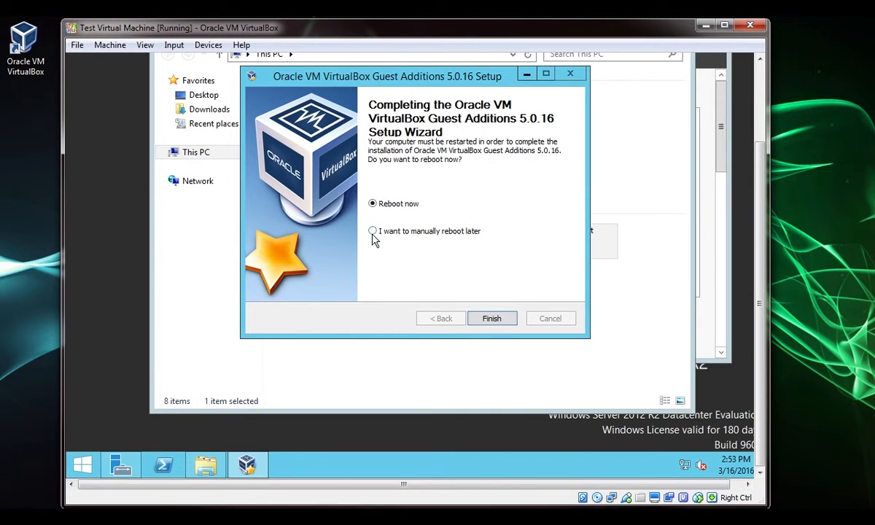
pyautogui.click(372, 230)
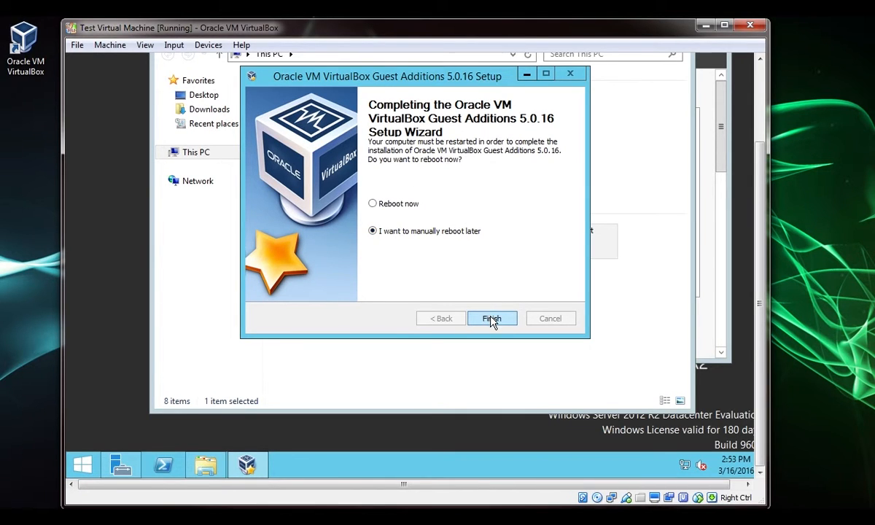
pyautogui.click(491, 318)
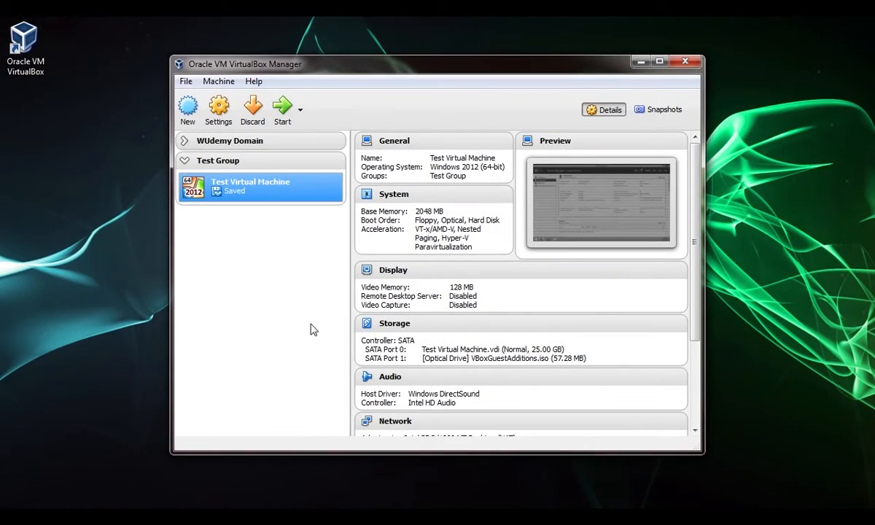
# Step: Start Test Virtual Machine with Normal Start and maximize Server Manager once it loads
pyautogui.rightClick(251, 187)
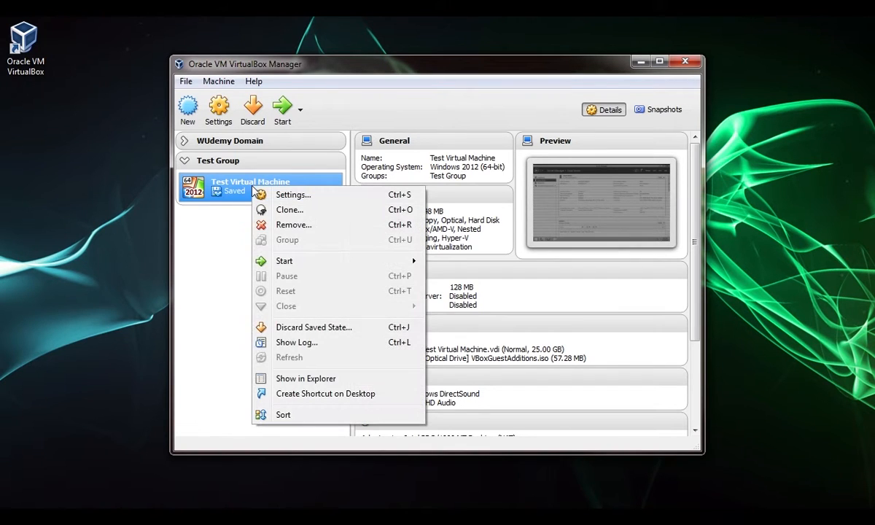
pyautogui.moveTo(283, 260)
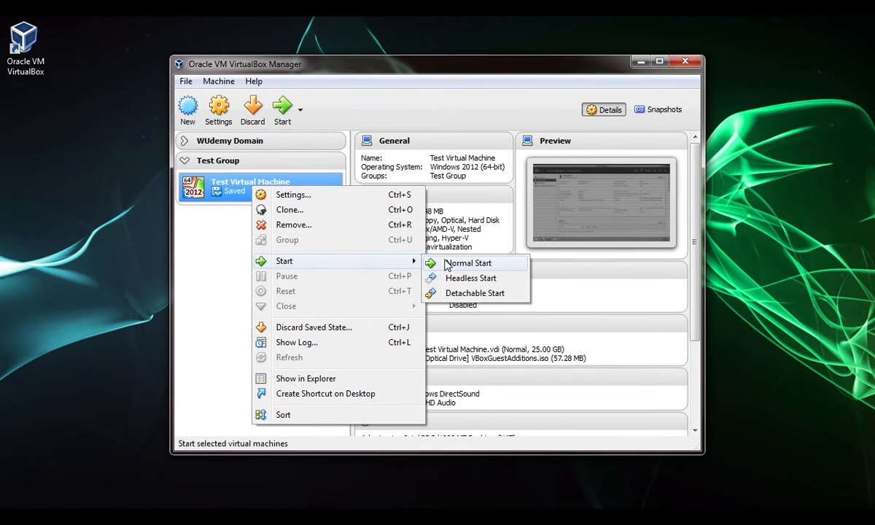
pyautogui.click(468, 263)
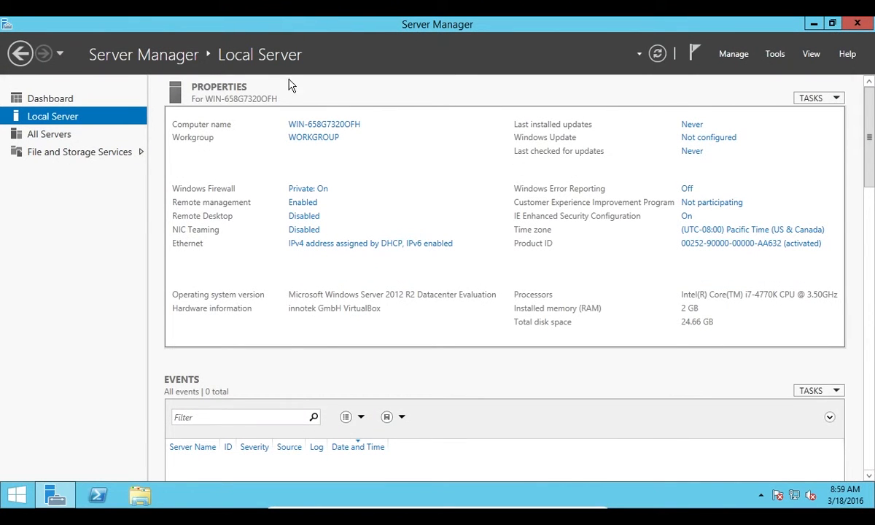
pyautogui.click(831, 24)
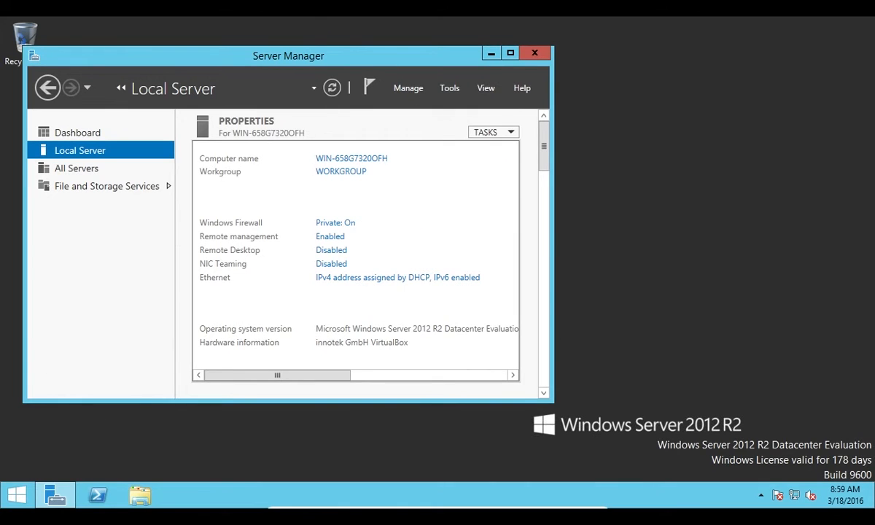
pyautogui.moveTo(330, 58)
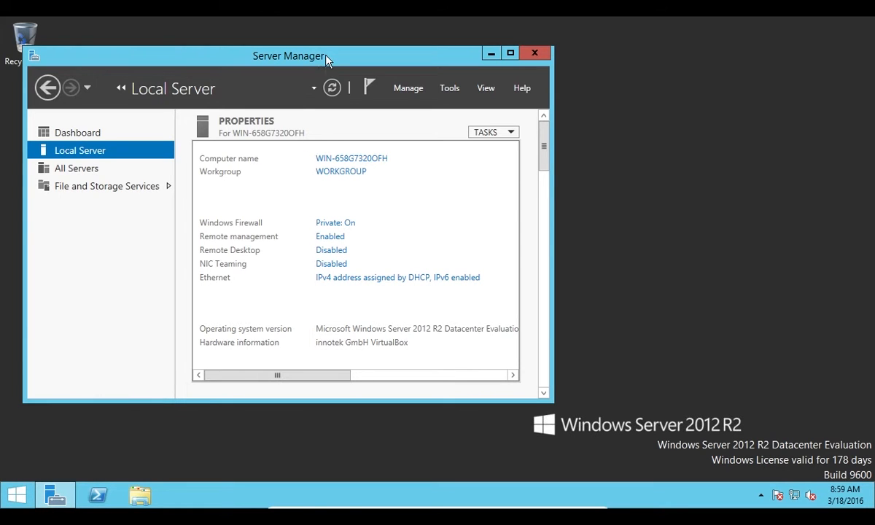
pyautogui.click(509, 53)
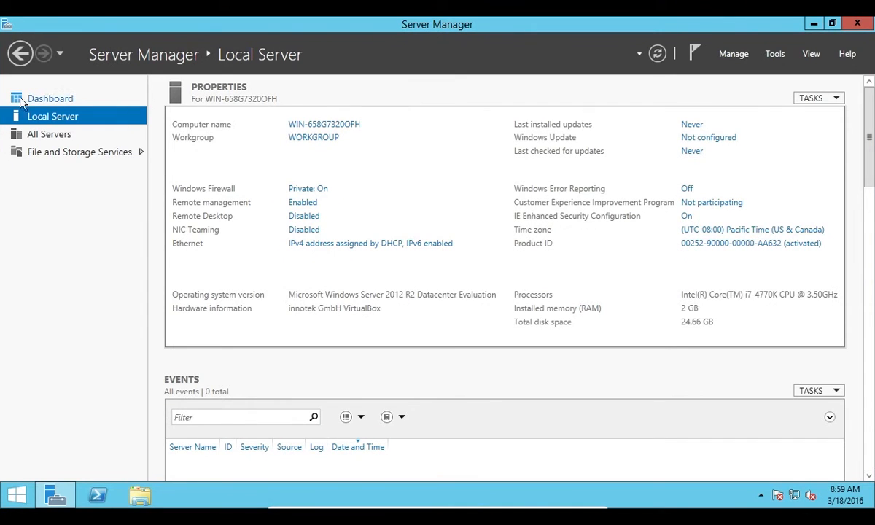
pyautogui.moveTo(56, 102)
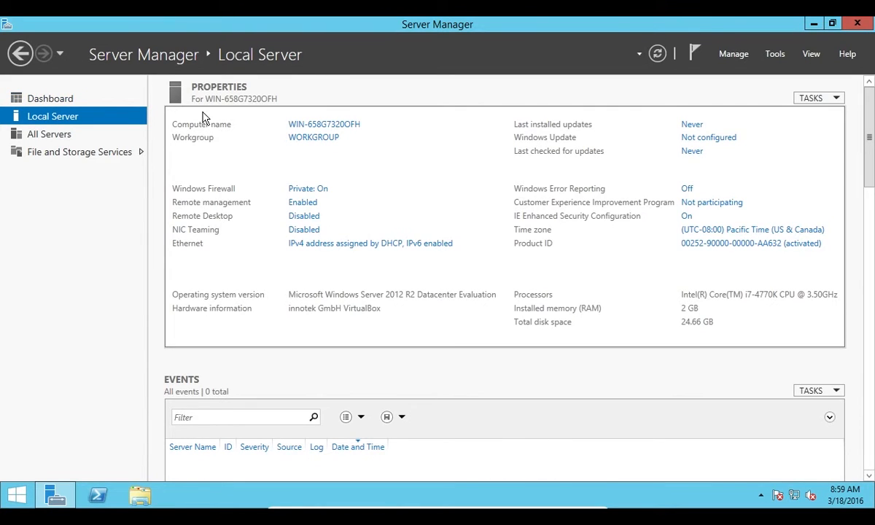
pyautogui.moveTo(306, 129)
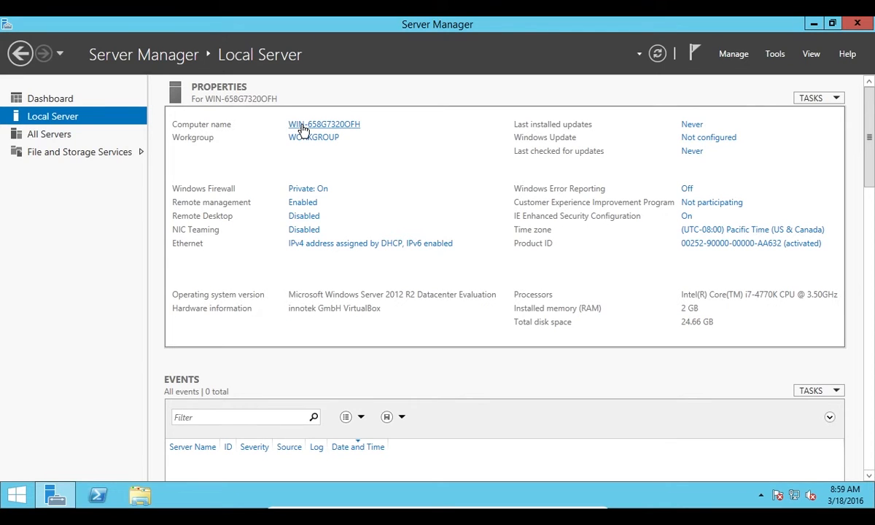
pyautogui.click(324, 124)
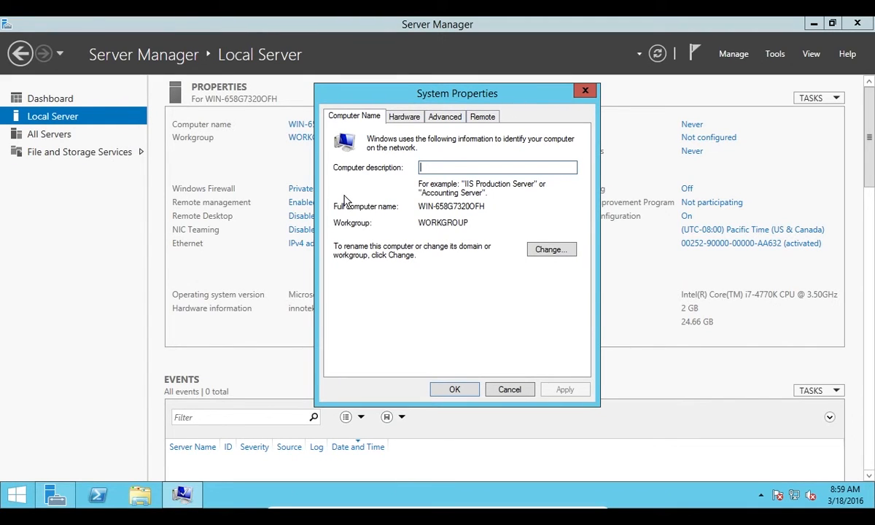
pyautogui.moveTo(433, 210)
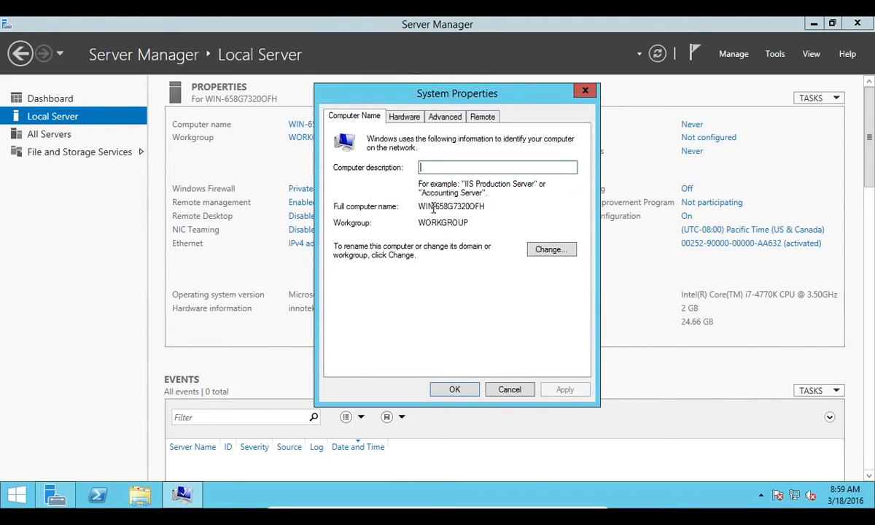
pyautogui.doubleClick(451, 206)
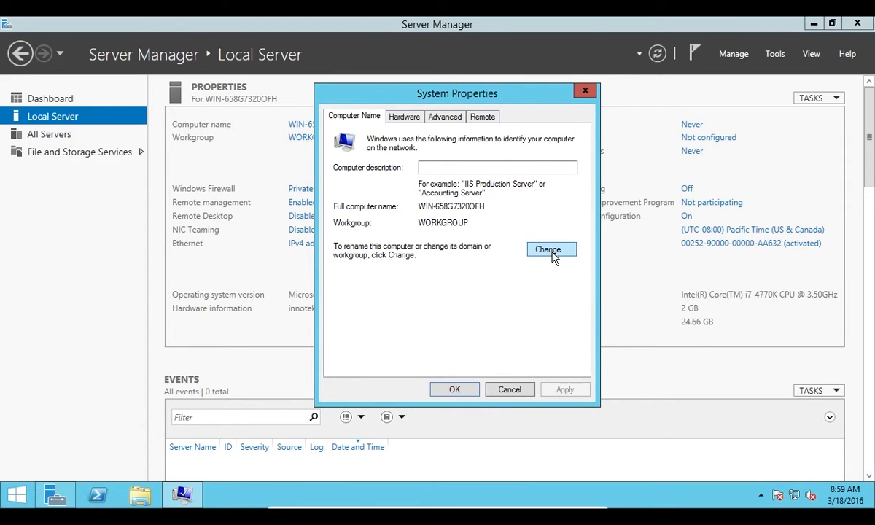
pyautogui.click(551, 249)
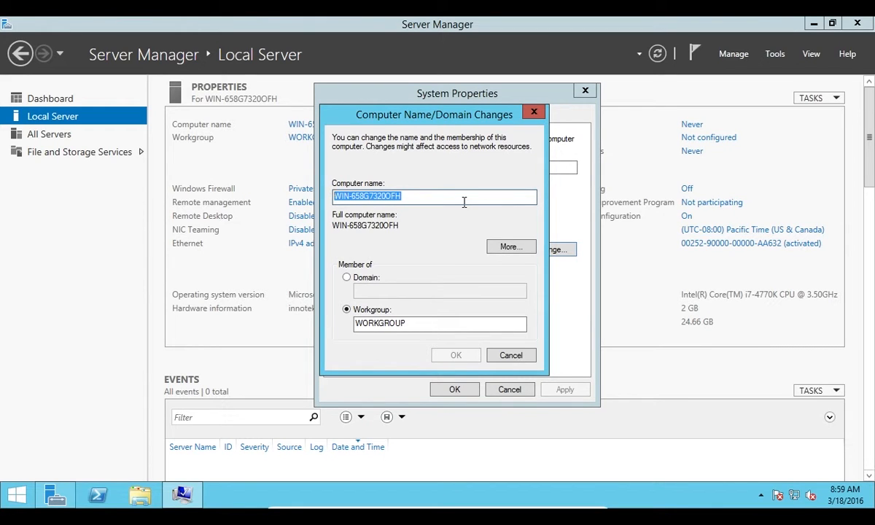
# Step: Enter TSERV2012 as the new computer name and confirm the rename
pyautogui.write('TSERV')
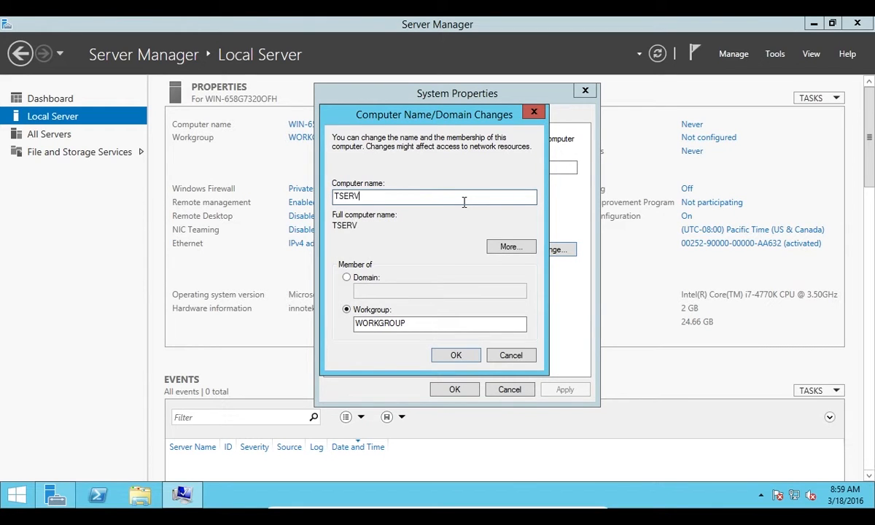
pyautogui.write('2012')
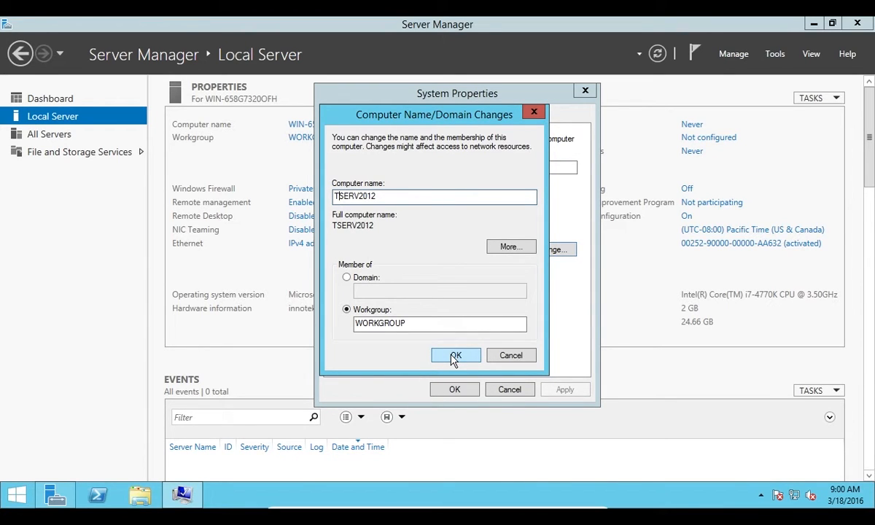
pyautogui.click(454, 356)
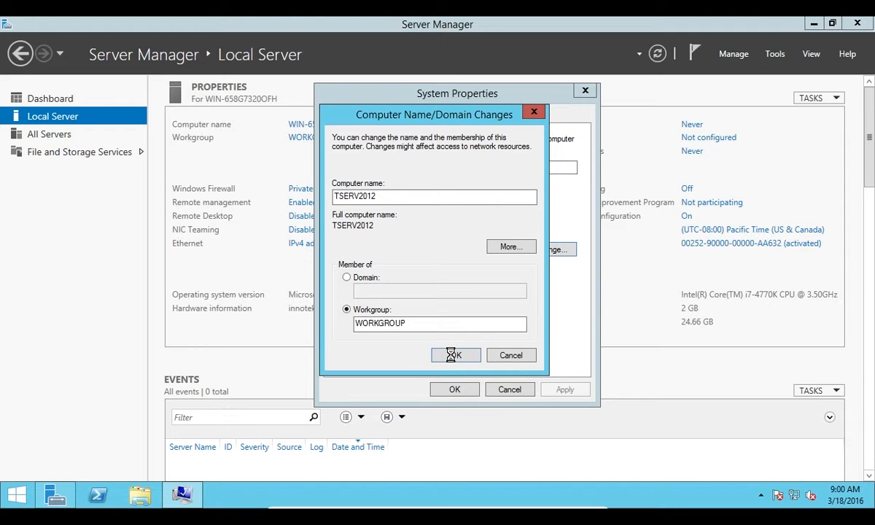
pyautogui.click(455, 355)
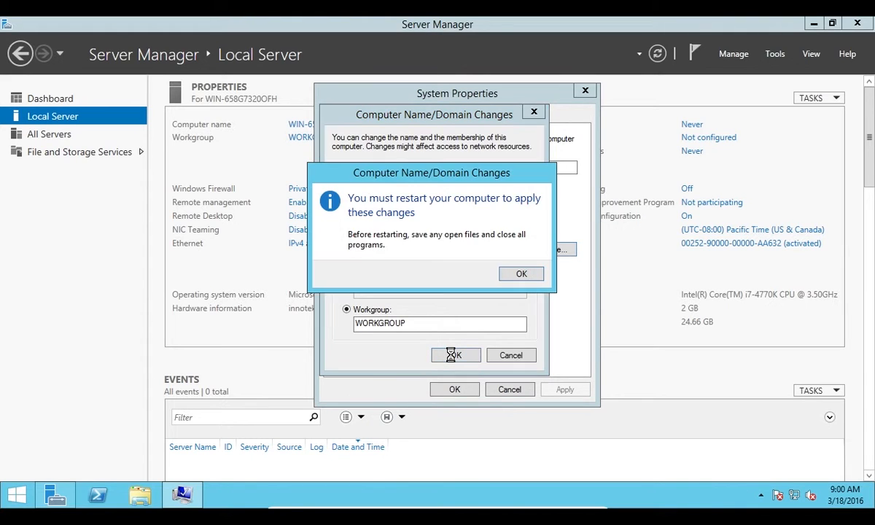
# Step: Acknowledge the restart notice, close System Properties and restart the server now
pyautogui.click(520, 274)
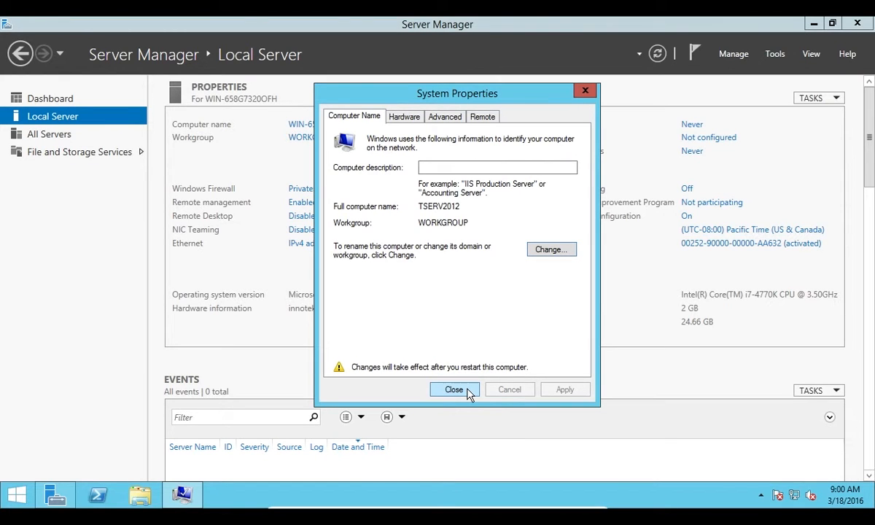
pyautogui.click(455, 389)
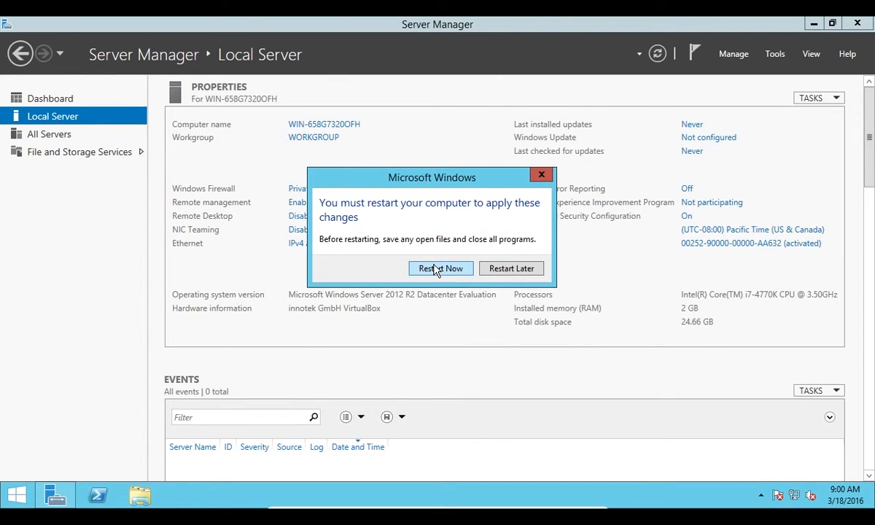
pyautogui.click(440, 268)
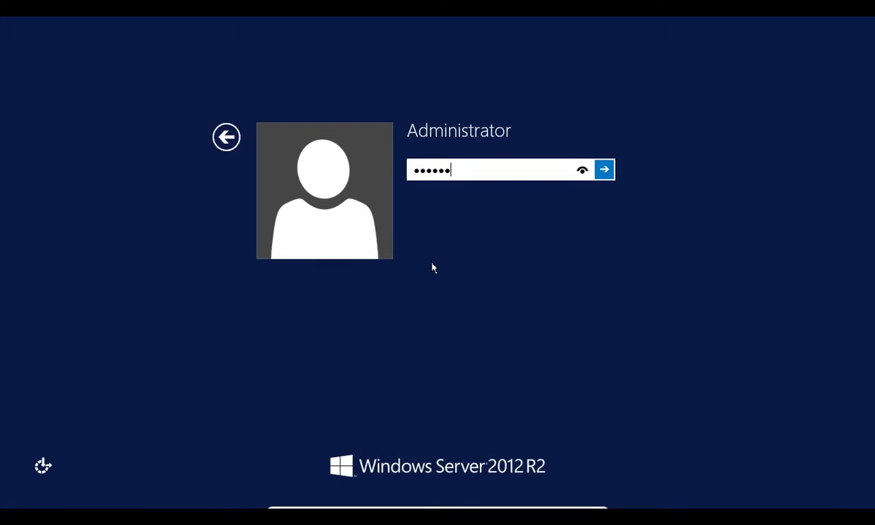
# Step: Sign back in as Administrator and show Local Server with computer name TSERV2012
pyautogui.click(608, 169)
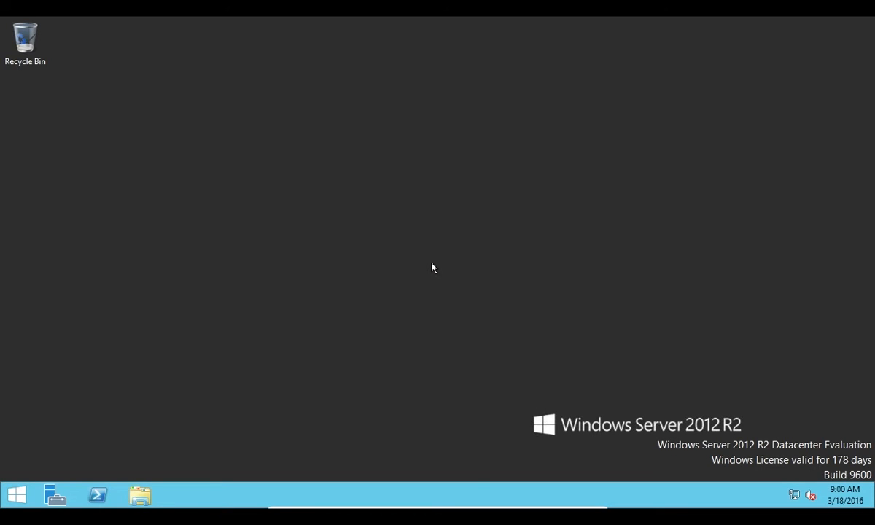
pyautogui.click(56, 495)
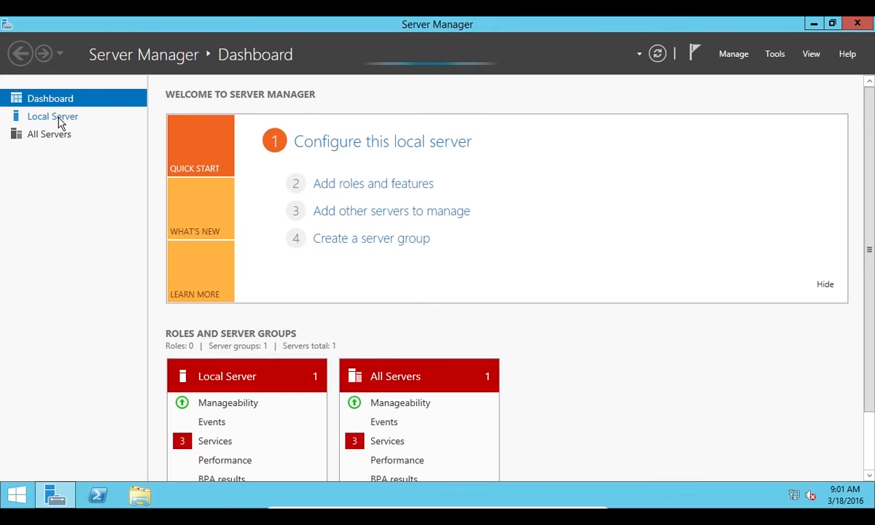
pyautogui.click(52, 116)
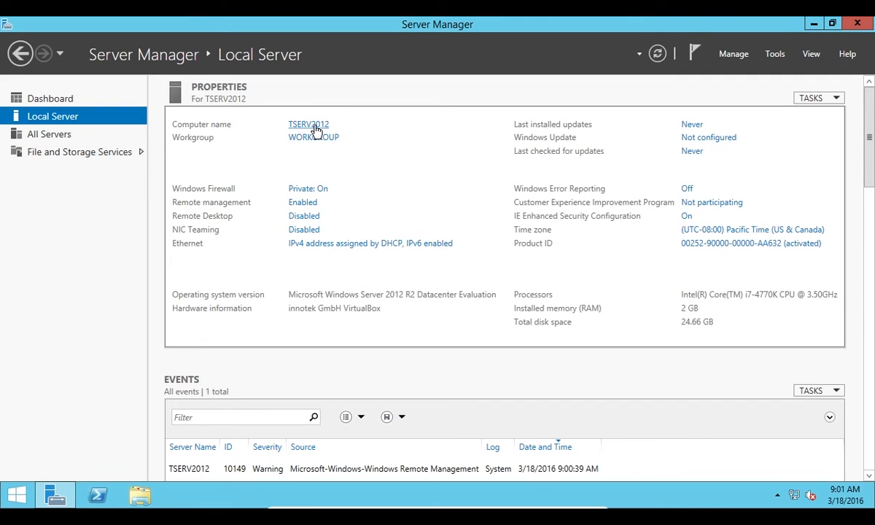
pyautogui.moveTo(401, 188)
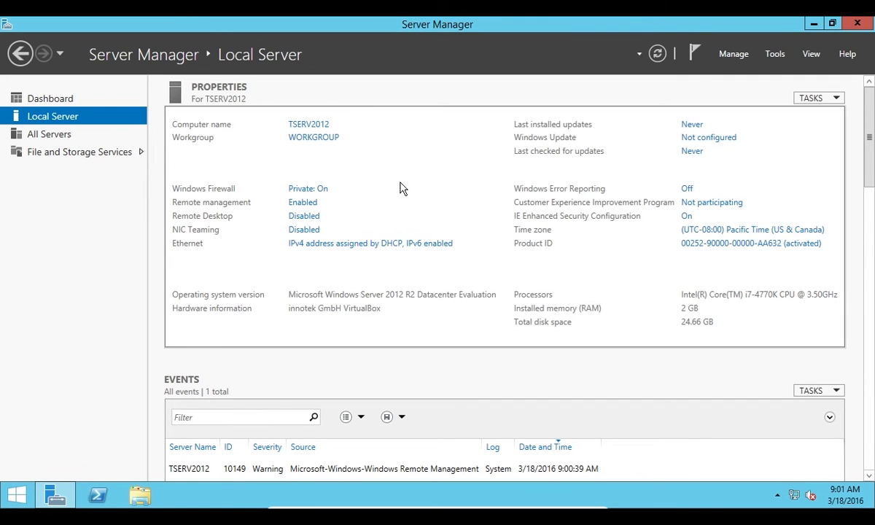